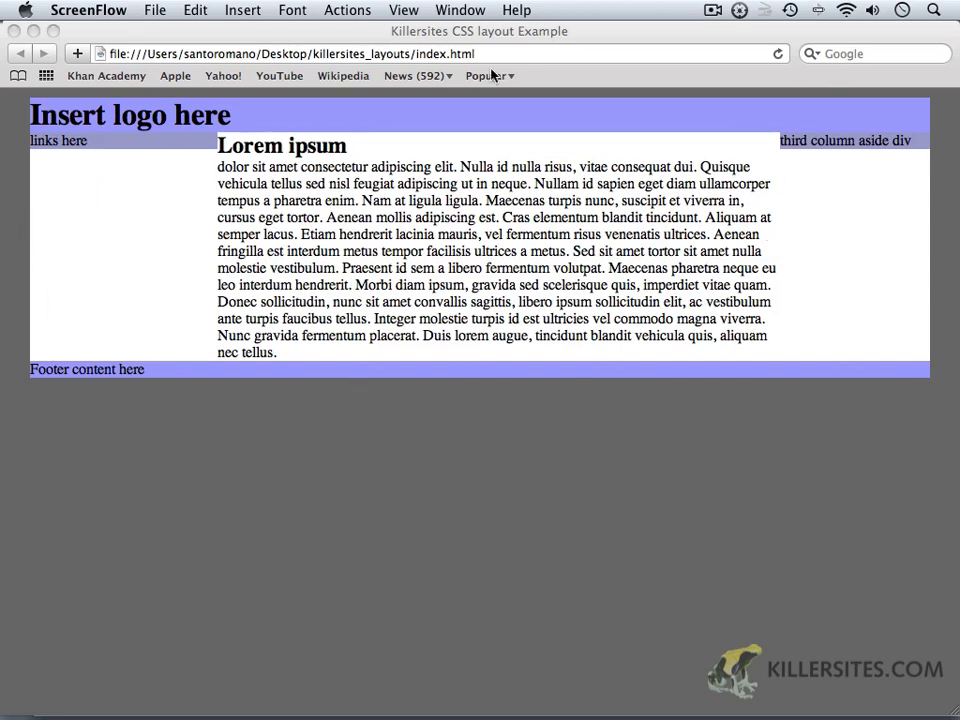
mouse_move(86, 152)
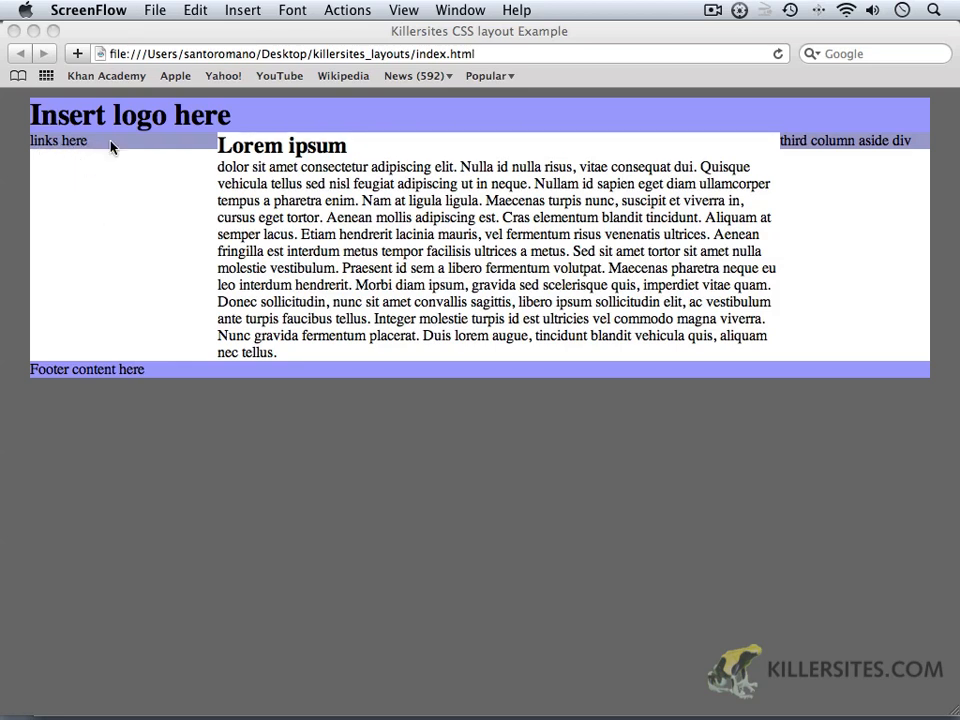
mouse_move(175, 188)
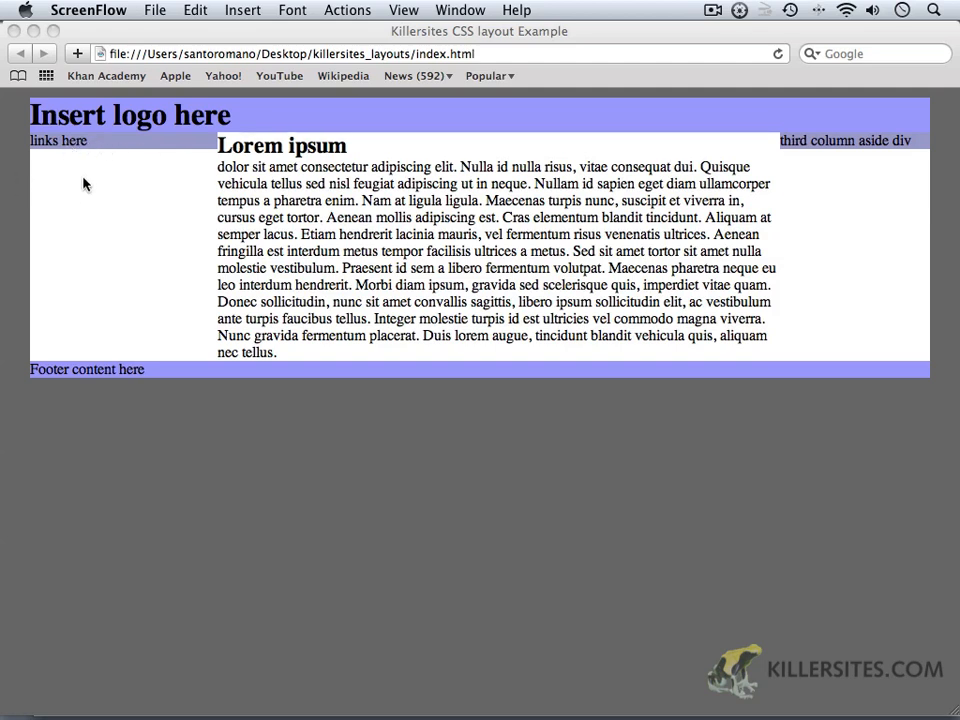
mouse_move(765, 160)
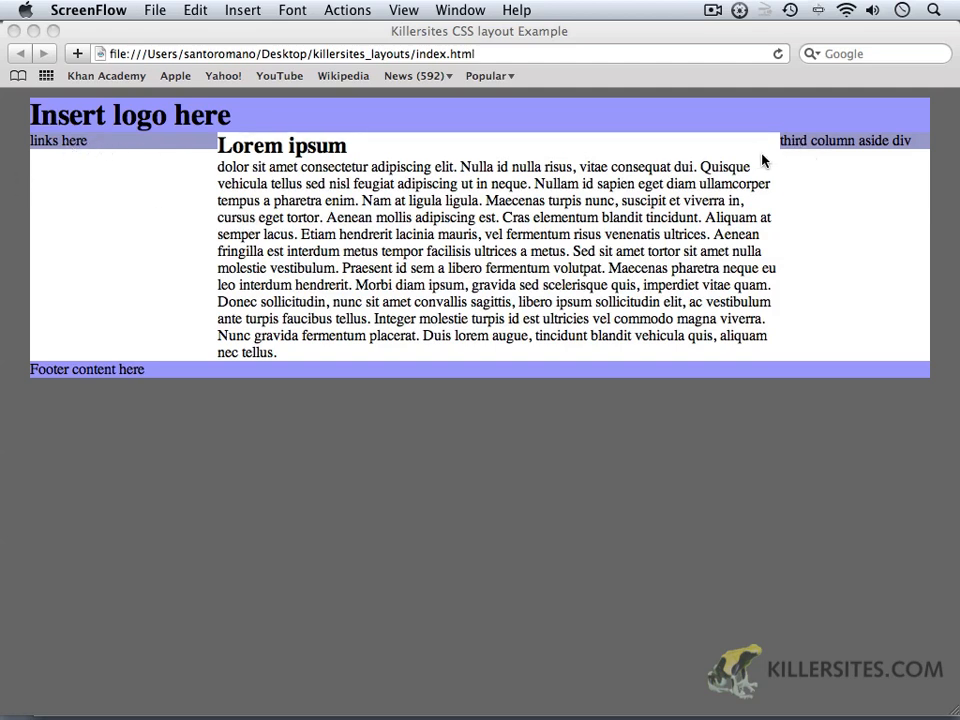
mouse_move(812, 150)
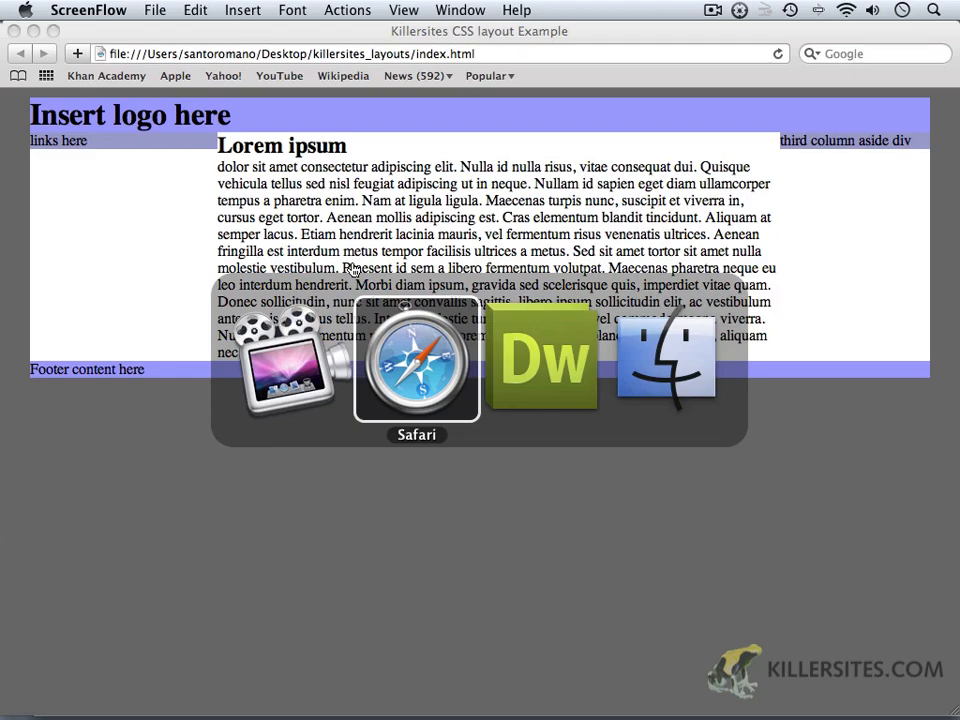
Select the whole aside div block in index.html Code view for deletion.
left_click(543, 357)
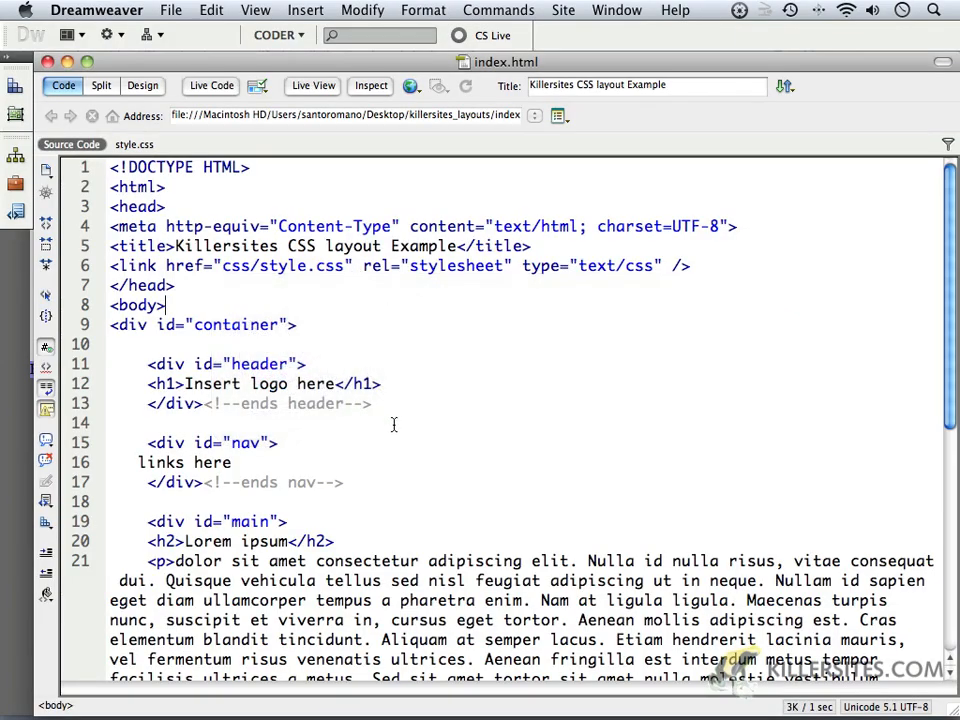
scroll("down", 3)
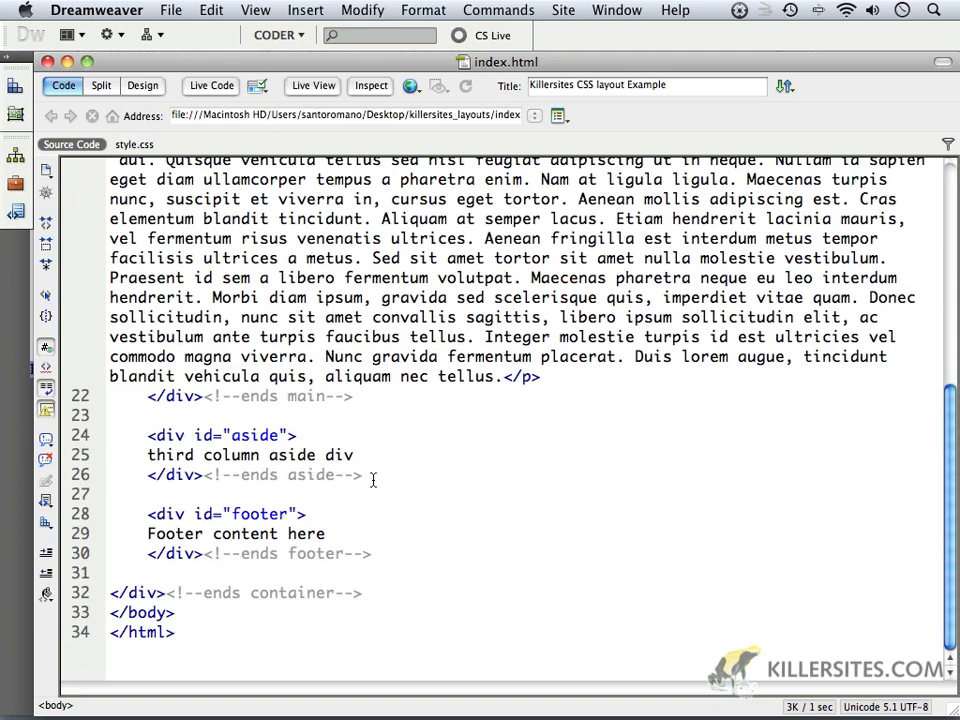
left_click_drag(147, 435, 363, 474)
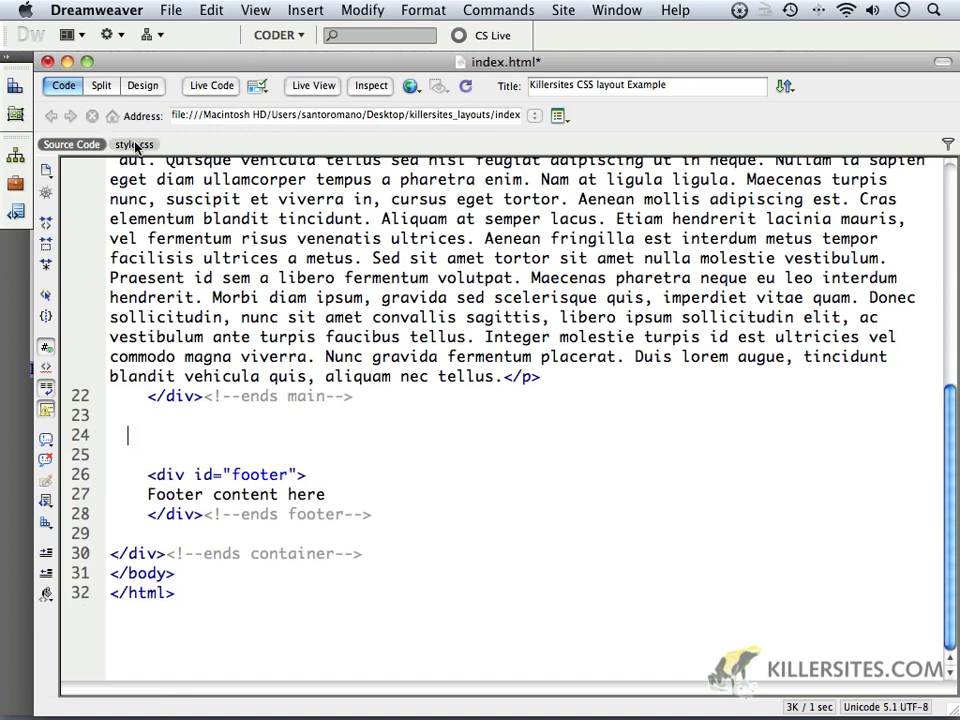
Delete the #aside rule from style.css.
left_click(133, 144)
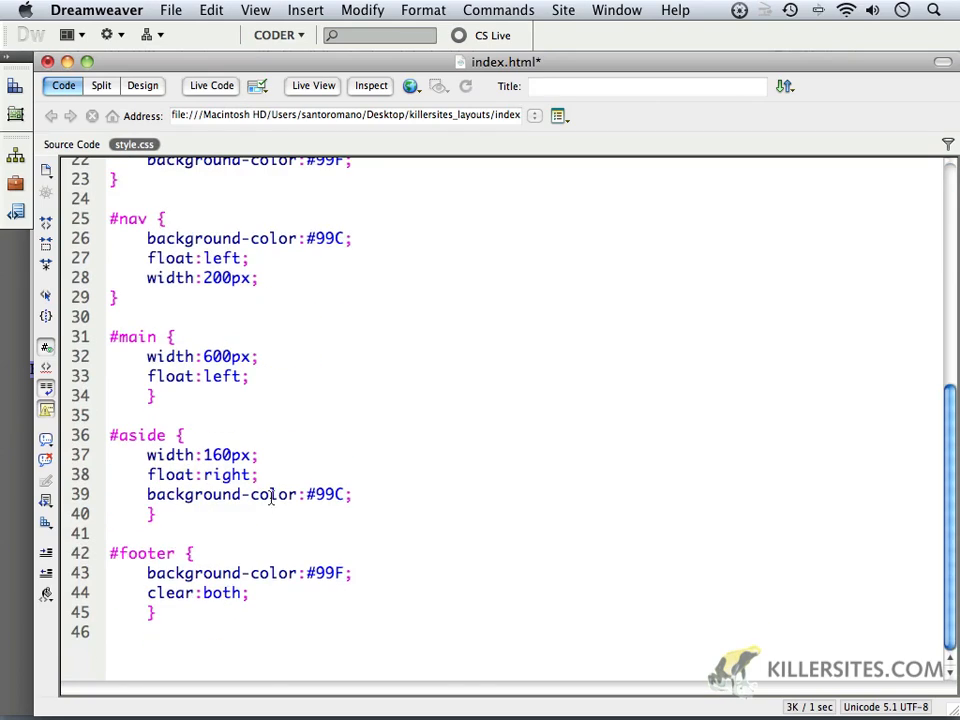
left_click_drag(110, 435, 155, 514)
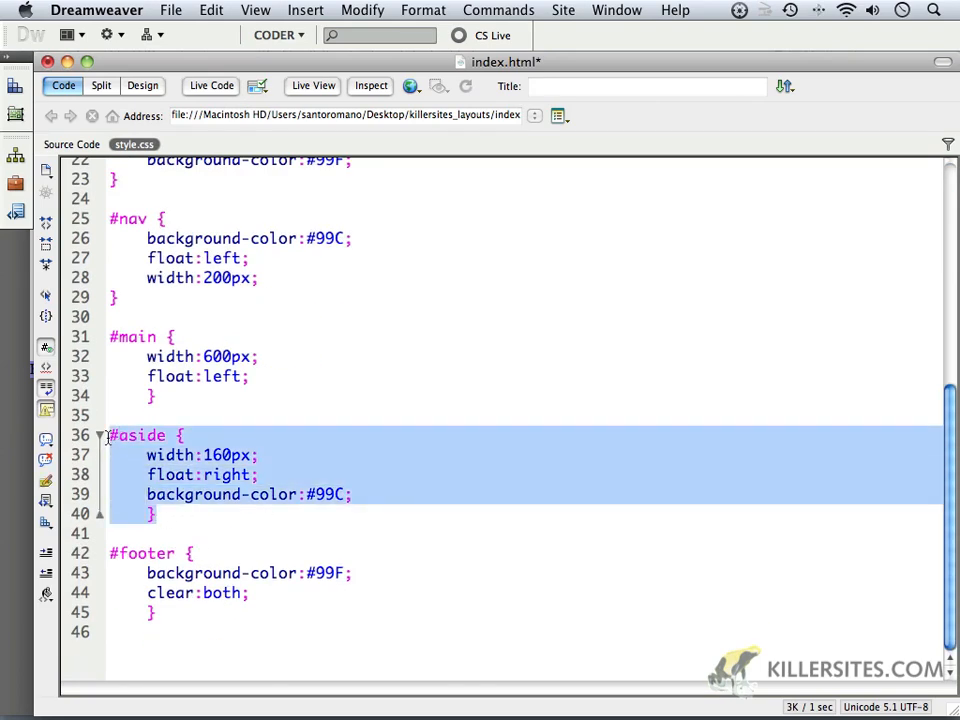
key("Delete")
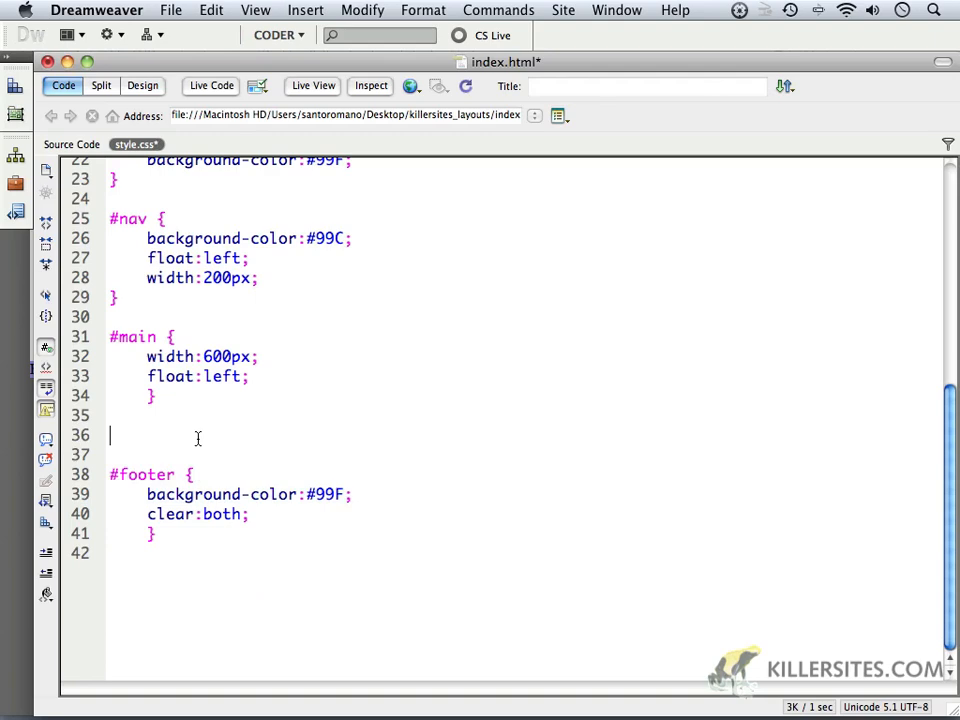
Change the #main rule to width 760px and float right.
scroll("up", 3)
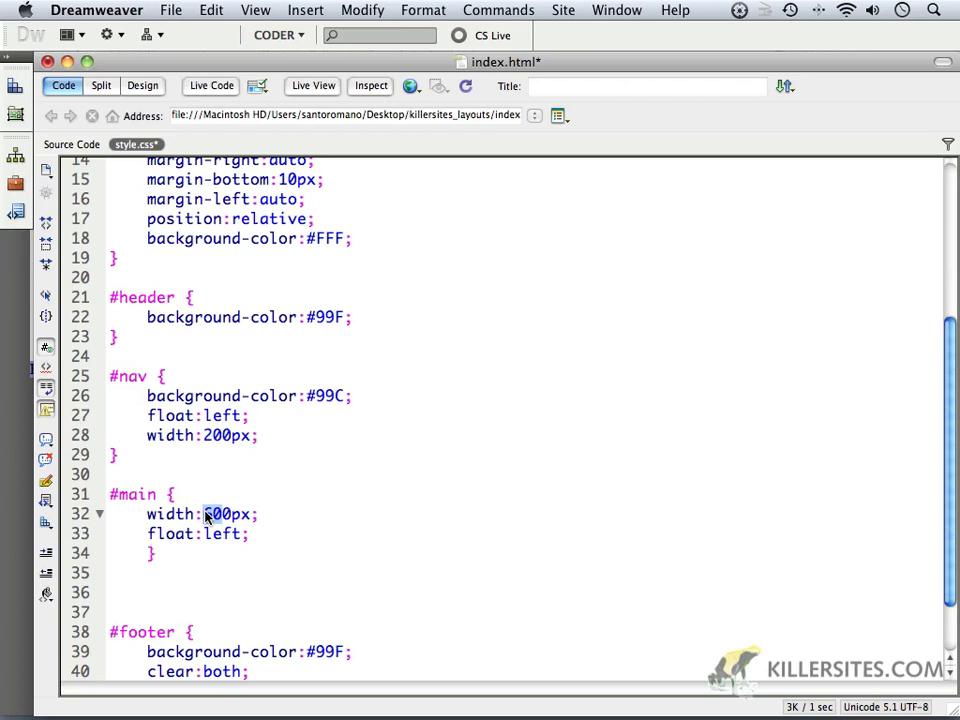
type("760")
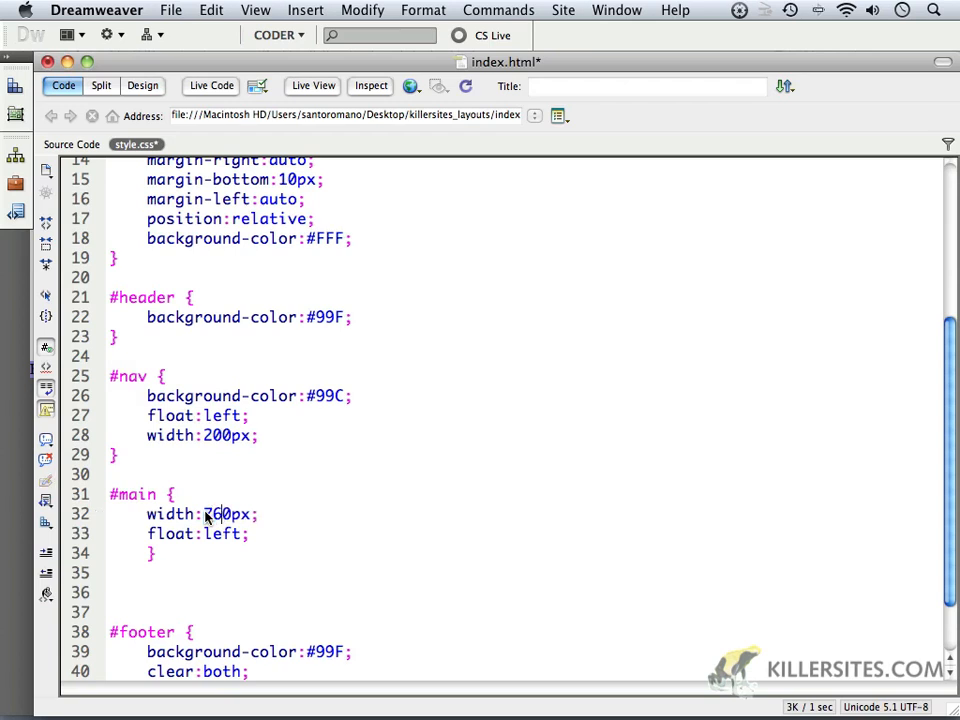
double_click(223, 533)
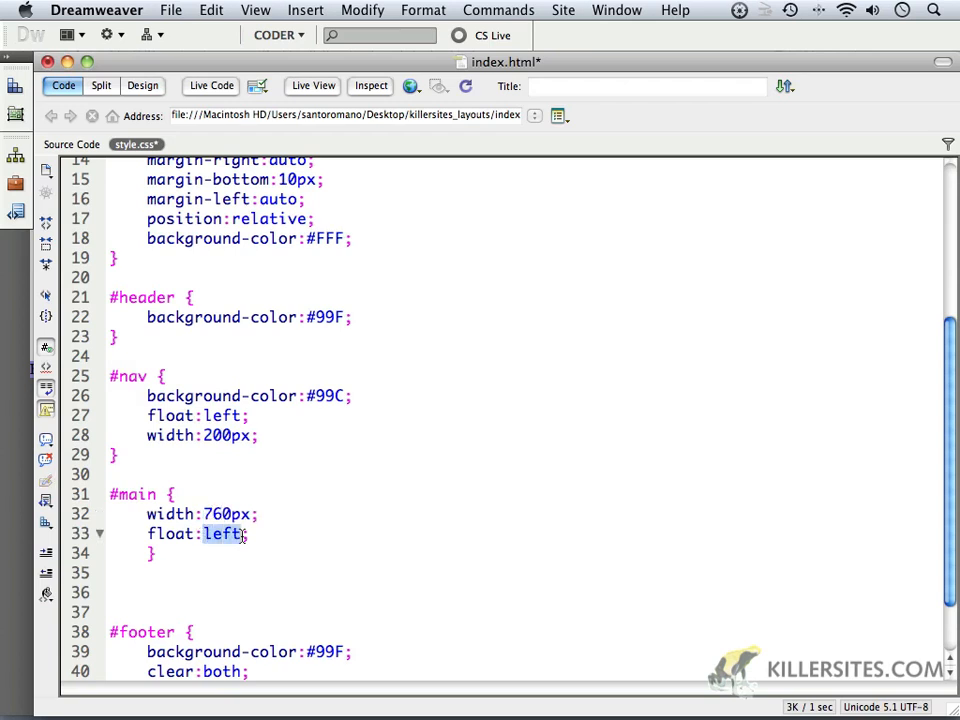
type("right")
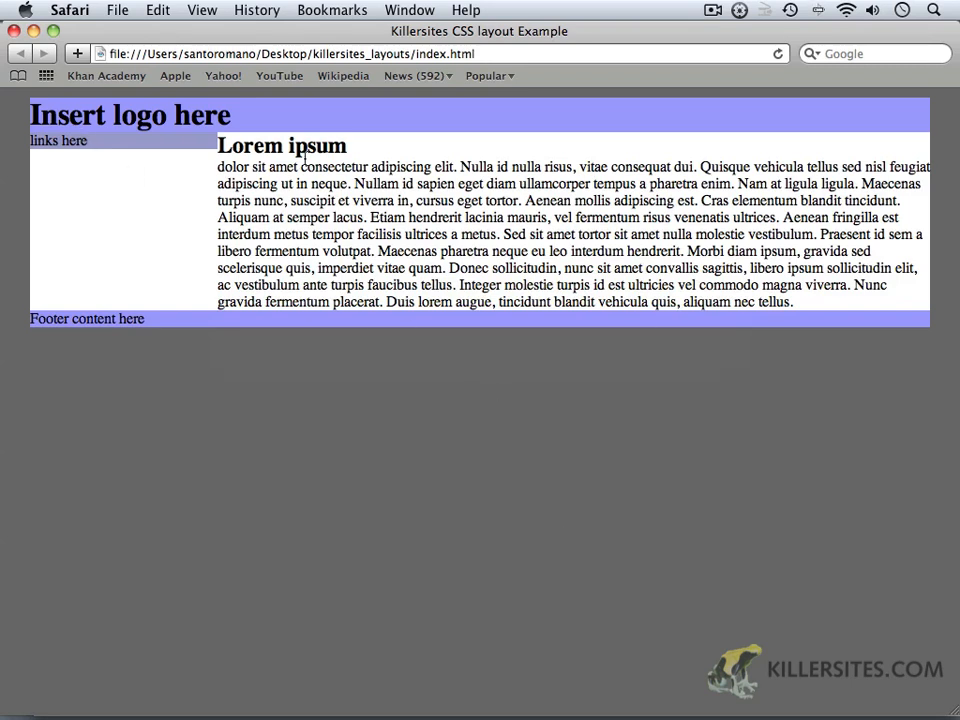
mouse_move(275, 305)
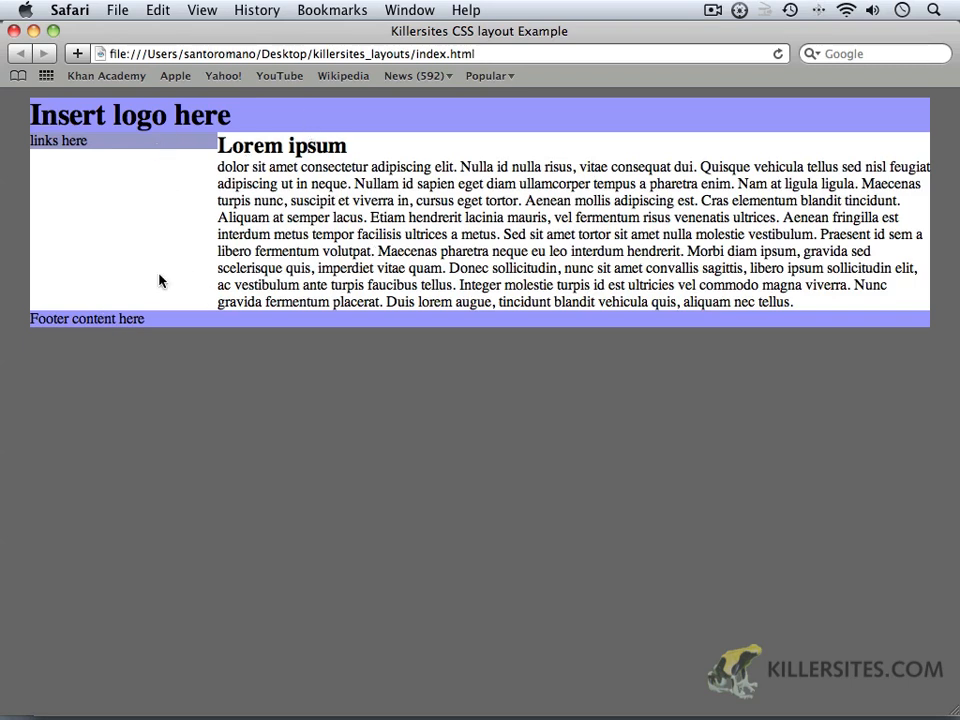
mouse_move(248, 227)
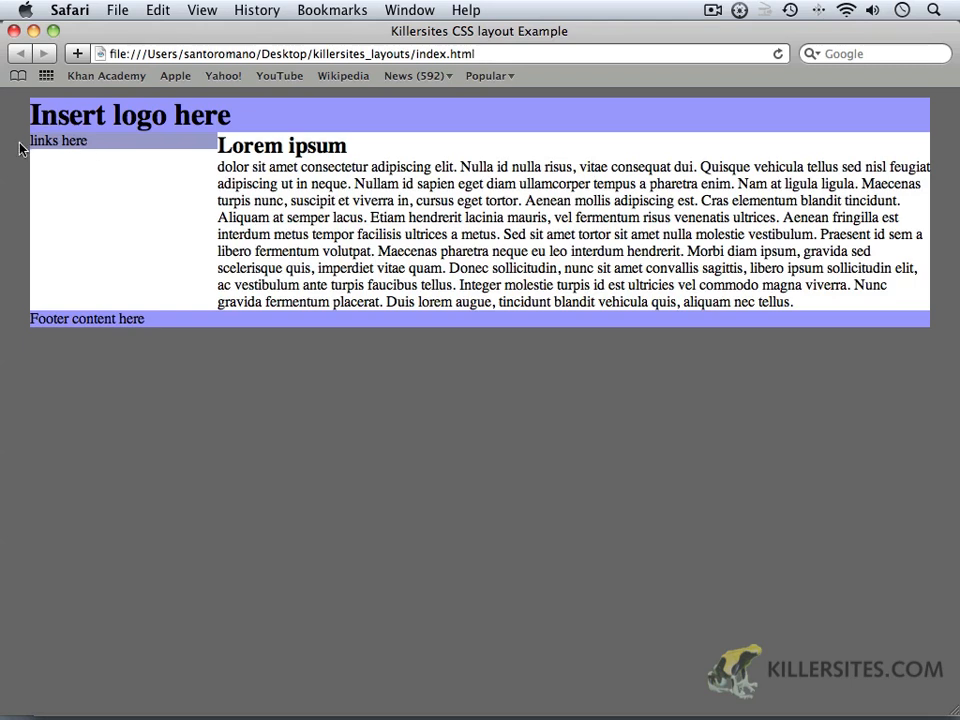
mouse_move(98, 158)
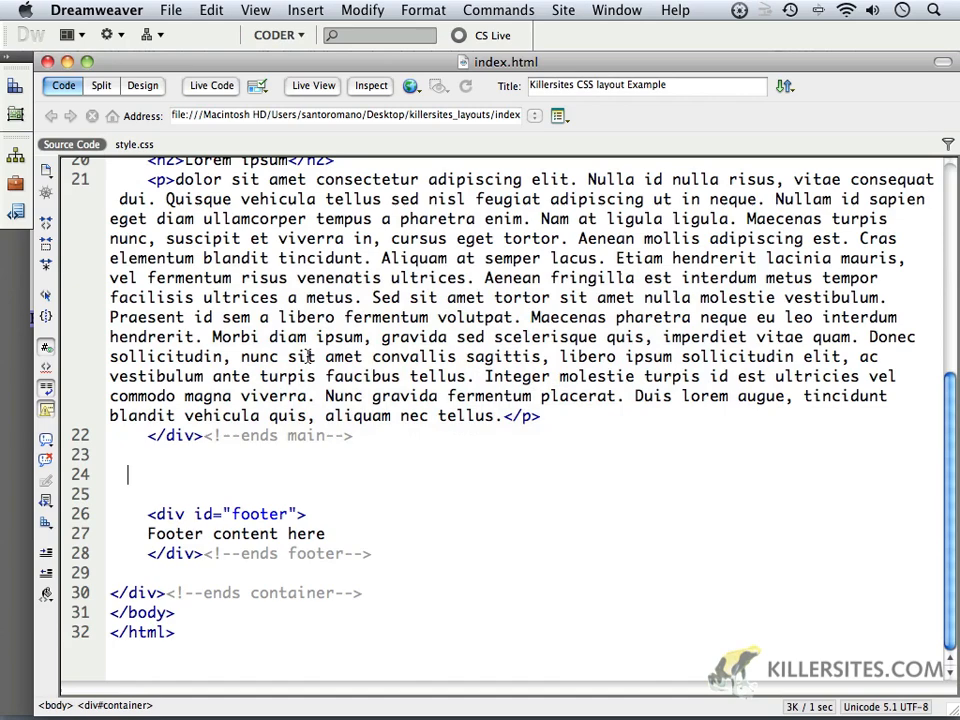
Delete the 'links here' placeholder and leave the caret inside the empty nav div.
scroll("up", 3)
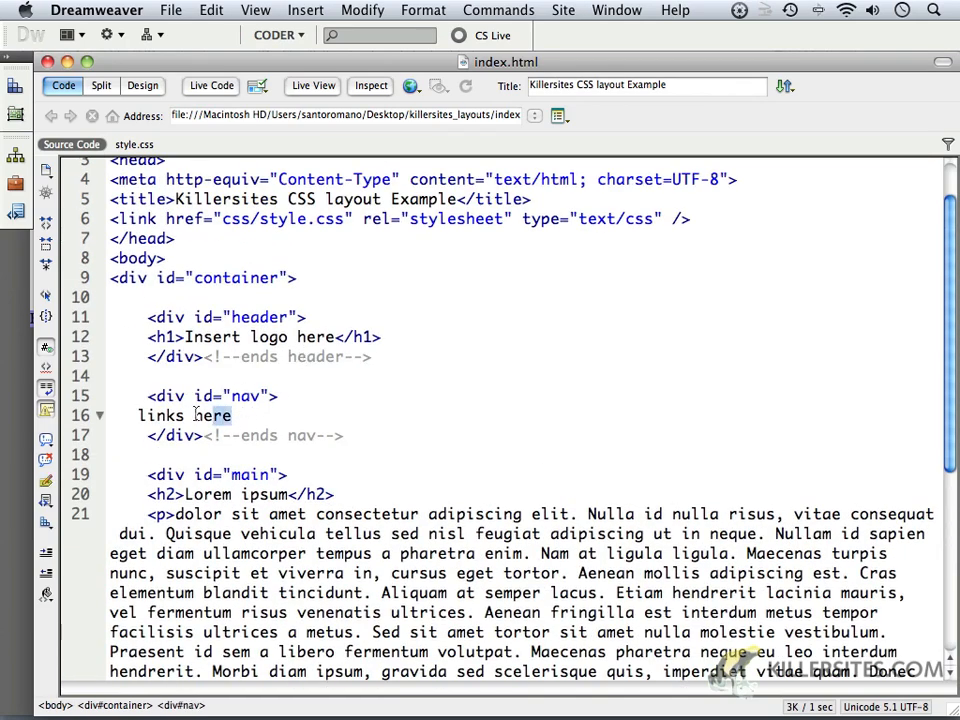
key("Delete")
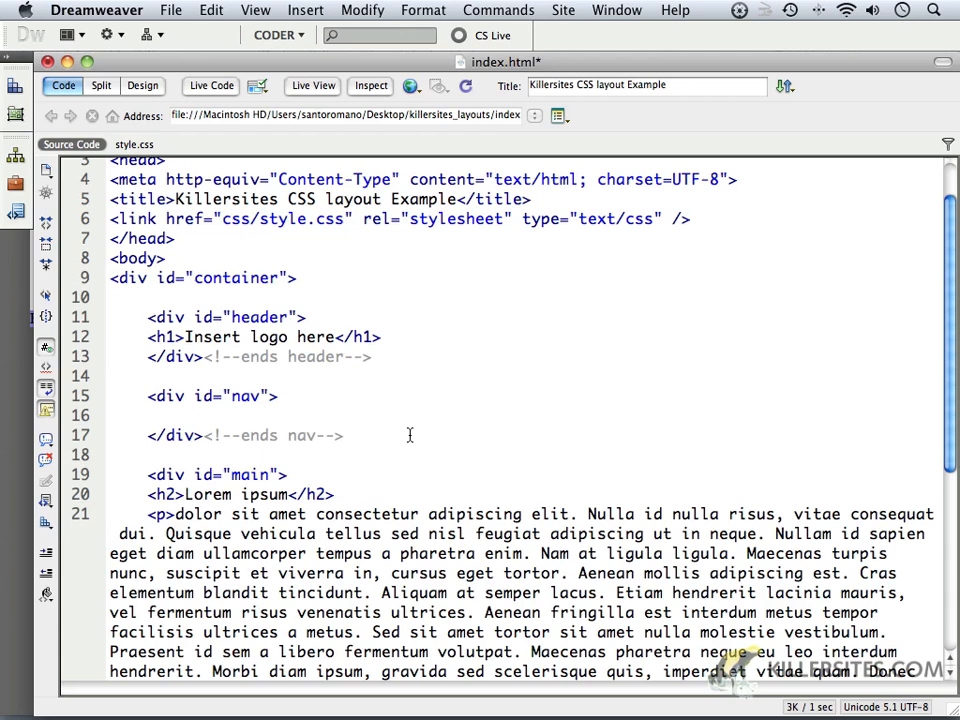
left_click(138, 415)
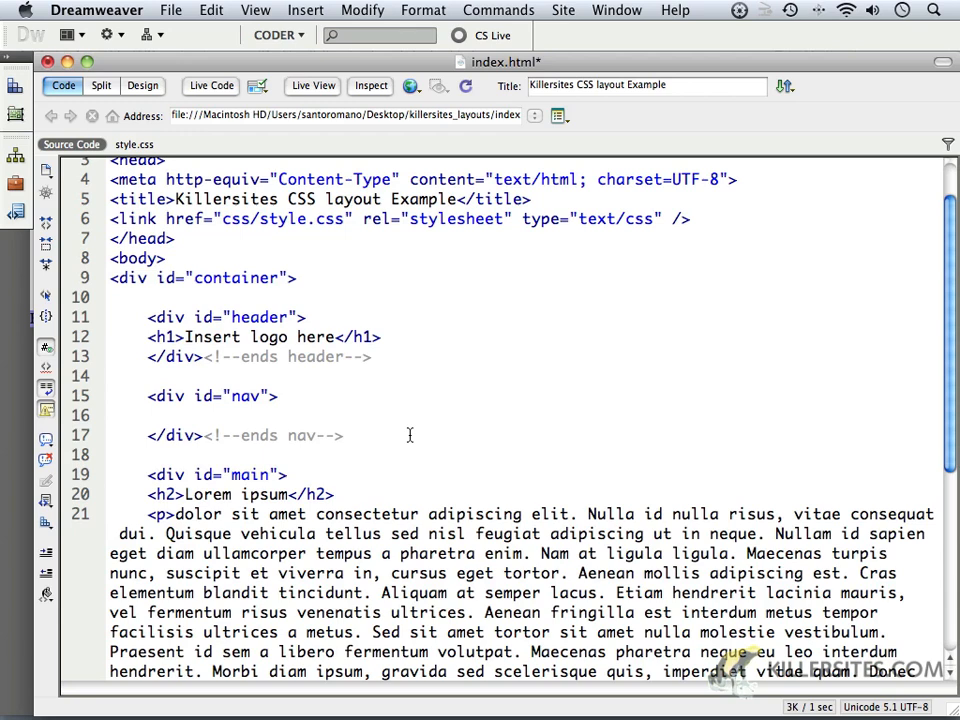
left_click(140, 415)
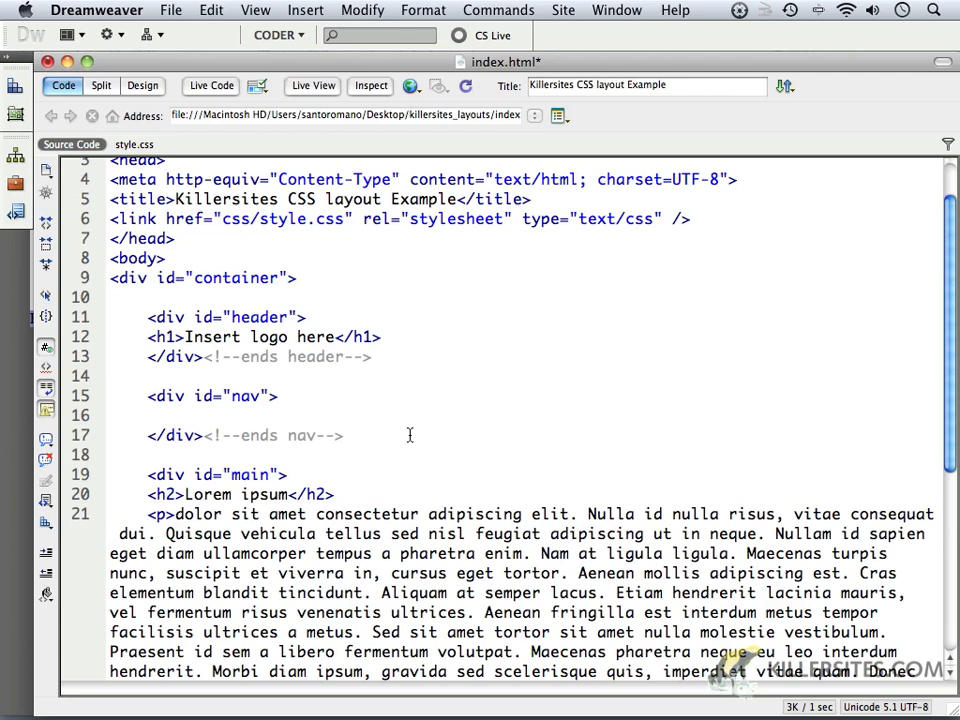
mouse_move(320, 425)
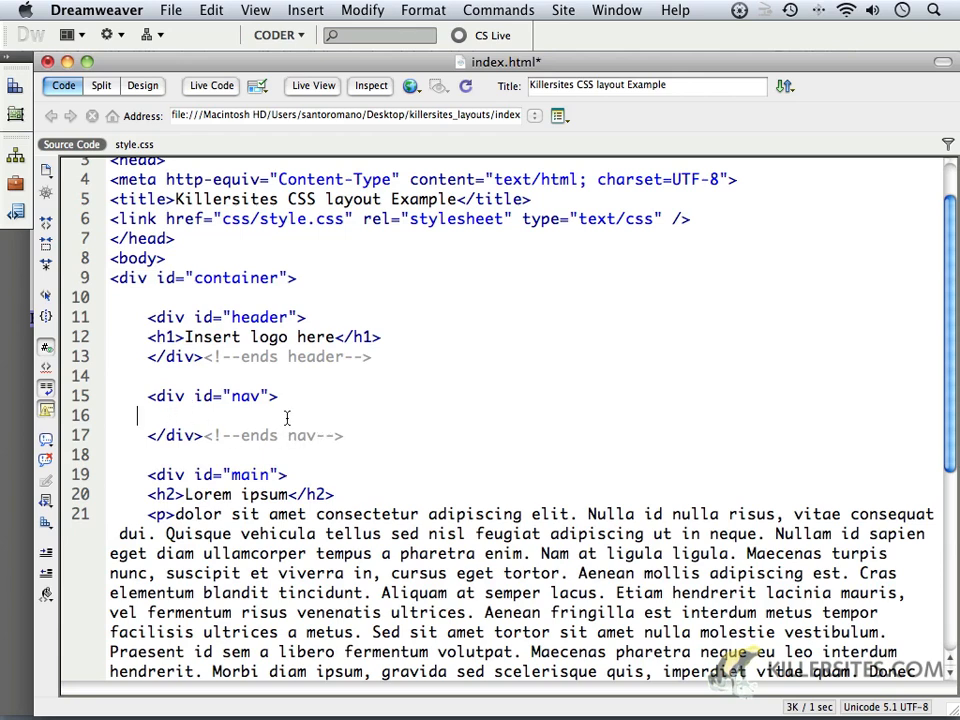
mouse_move(205, 419)
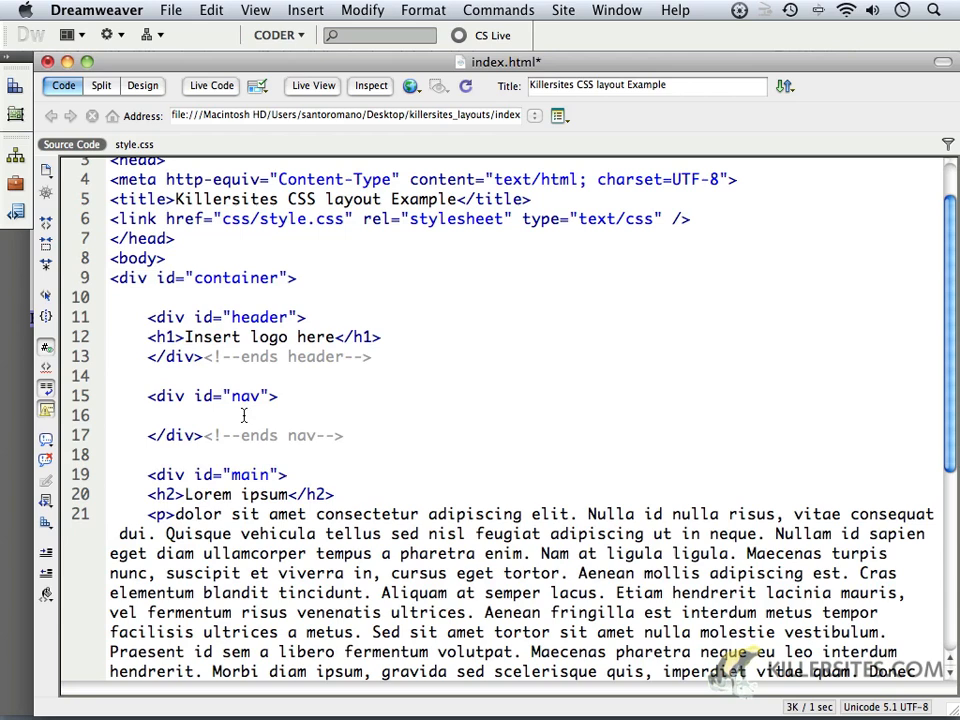
Add a <ul> in the nav div with <li><a href="#"> list items starting from Home.
type("<ul>")
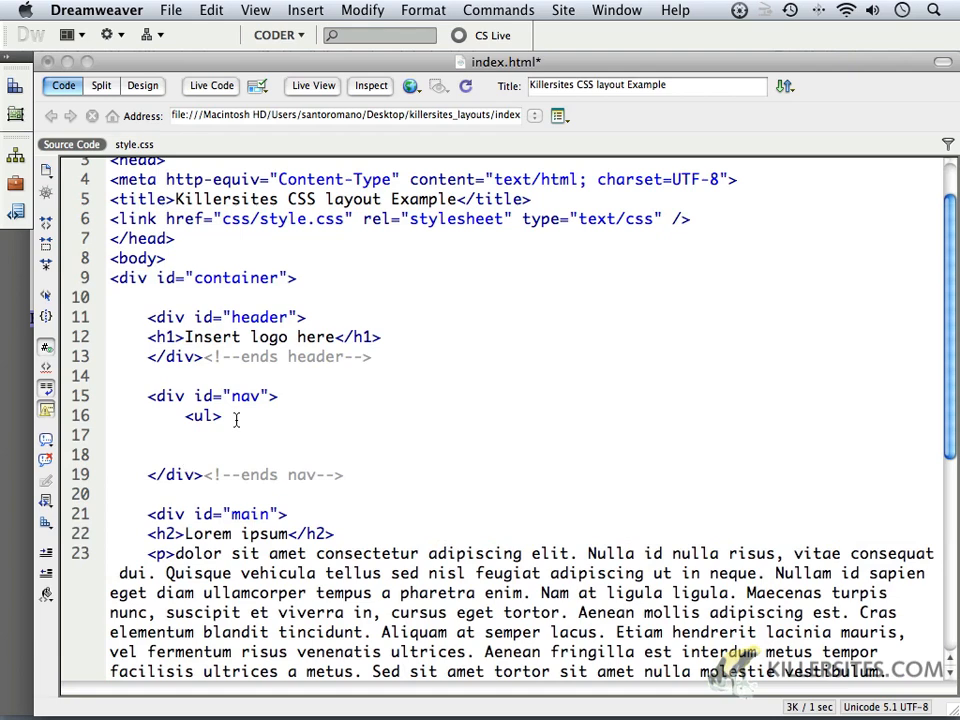
type("</ul>")
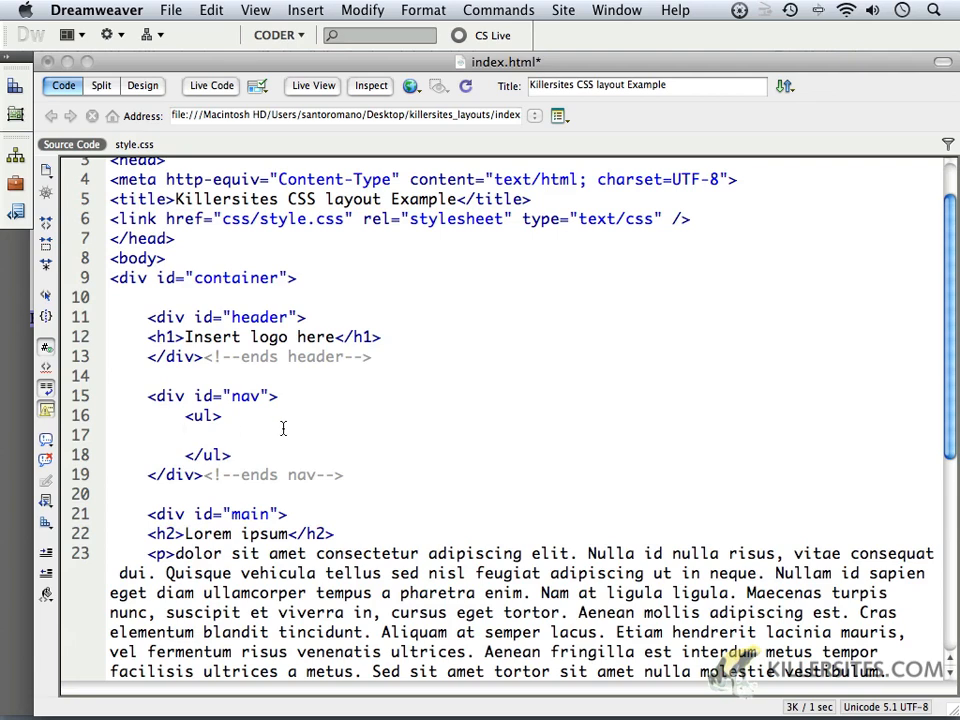
type("<li>")
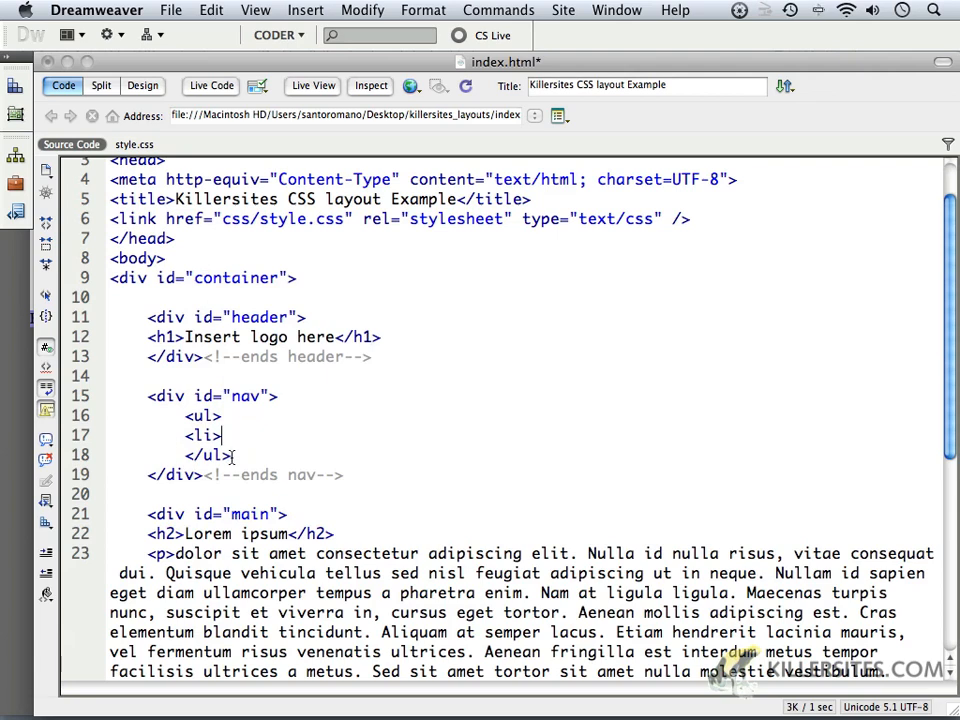
type("<a href=\"#\">Home</a></li>")
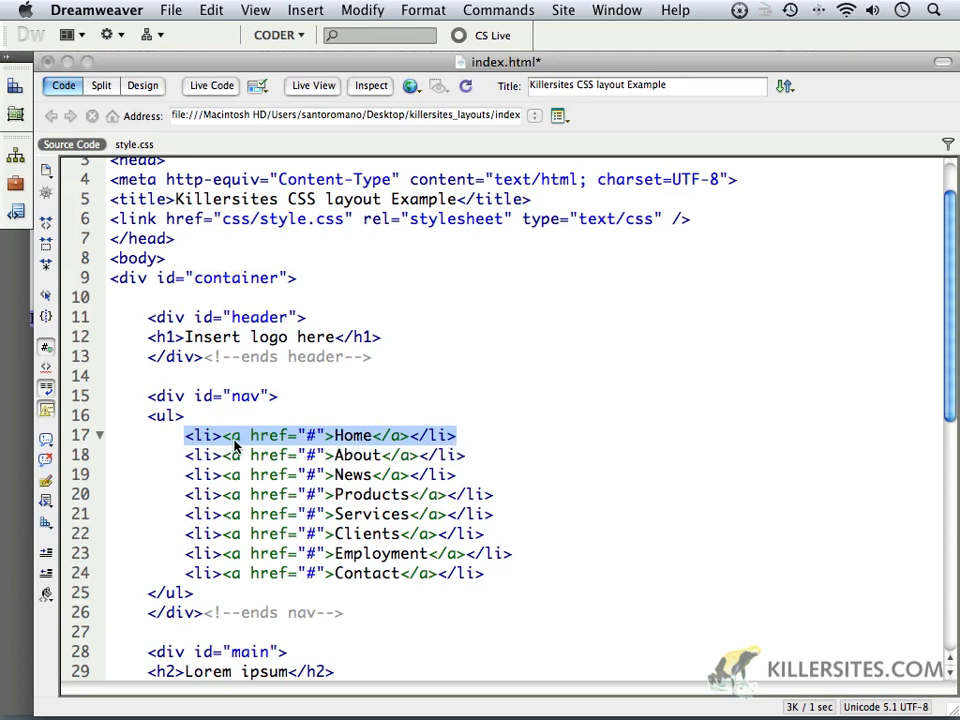
mouse_move(280, 445)
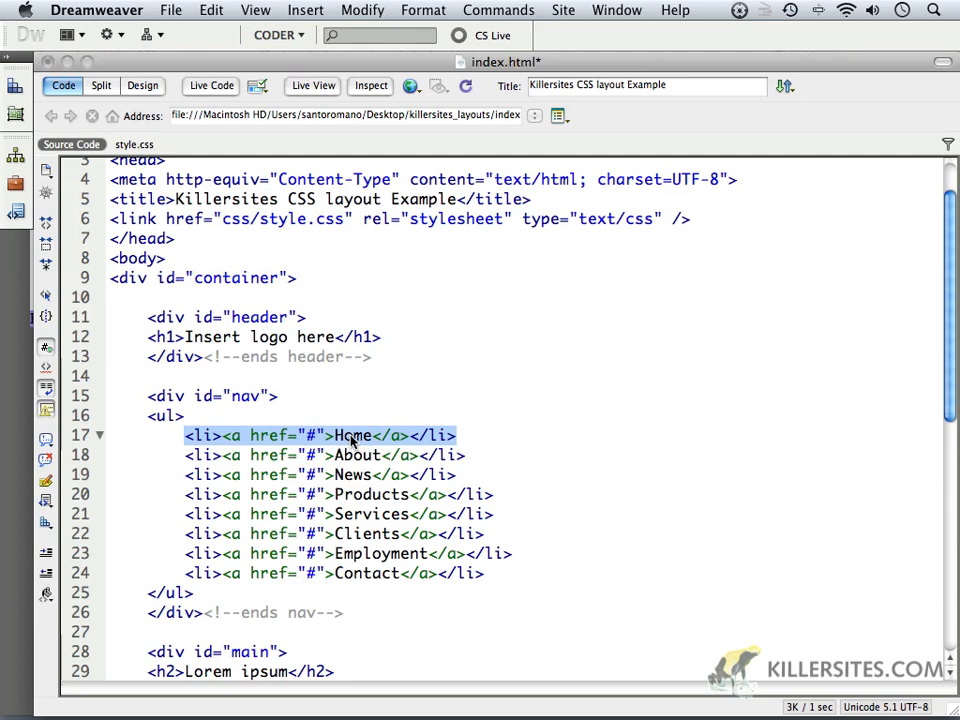
mouse_move(362, 513)
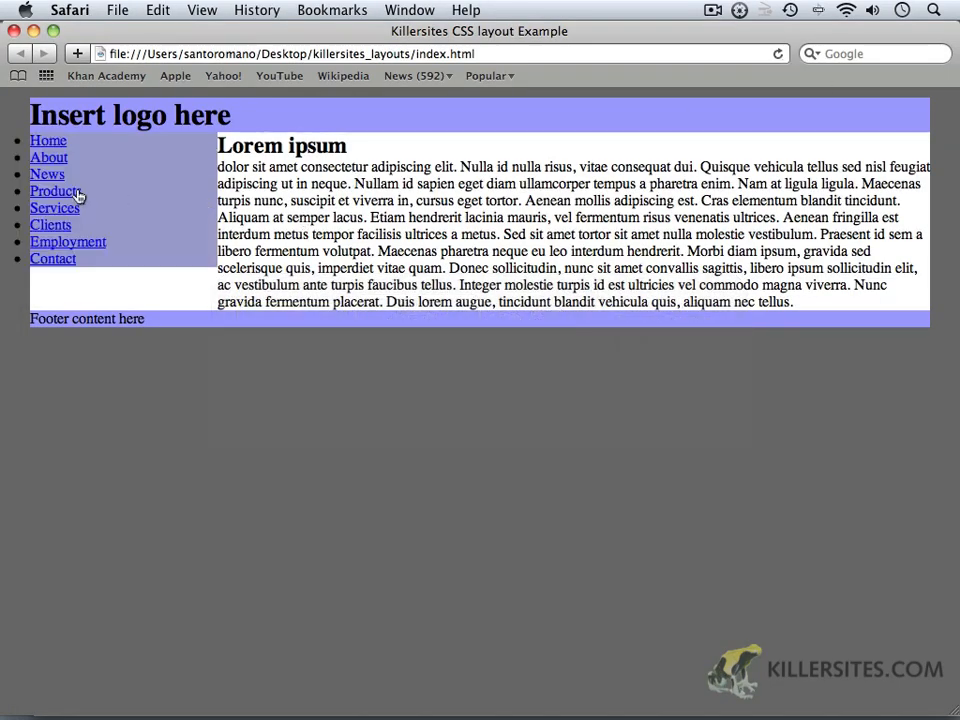
mouse_move(48, 165)
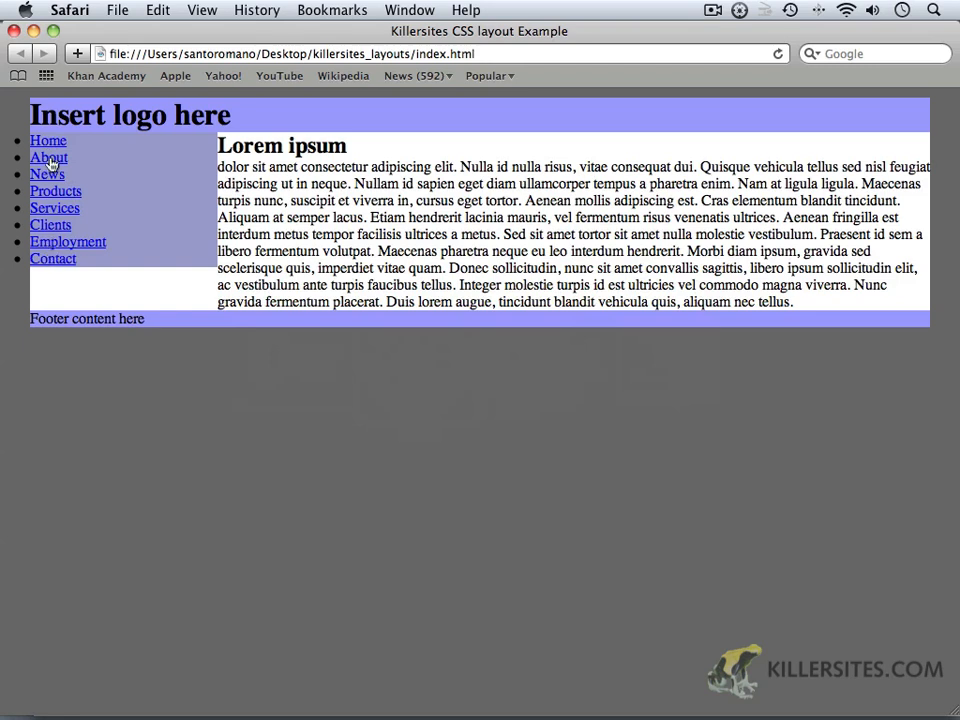
mouse_move(48, 140)
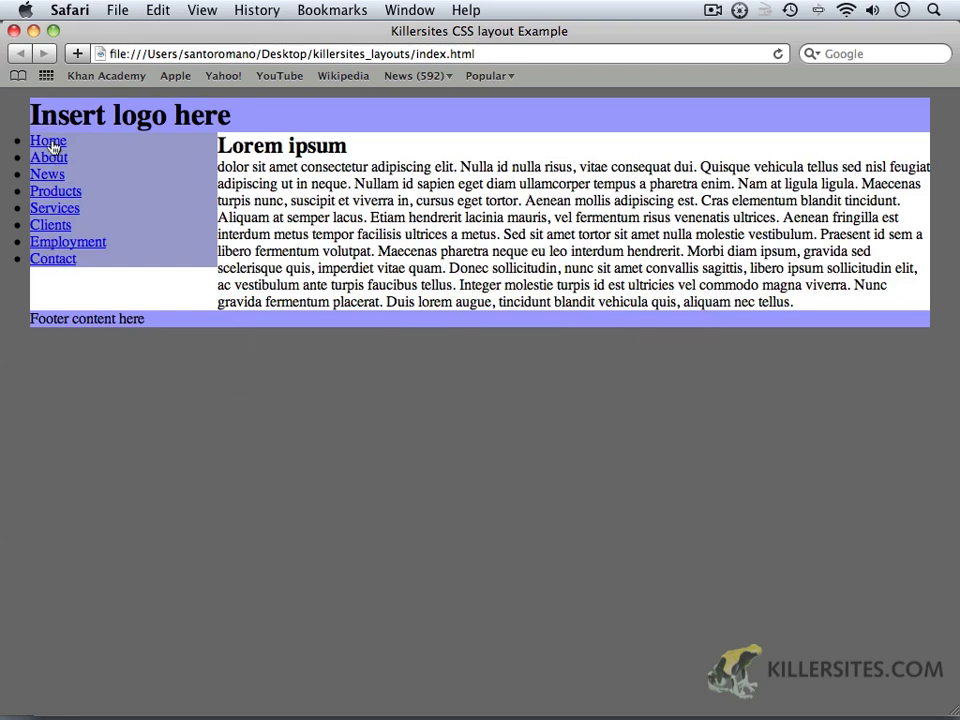
Try the Home link in the Safari preview of the bulleted nav column.
left_click(48, 140)
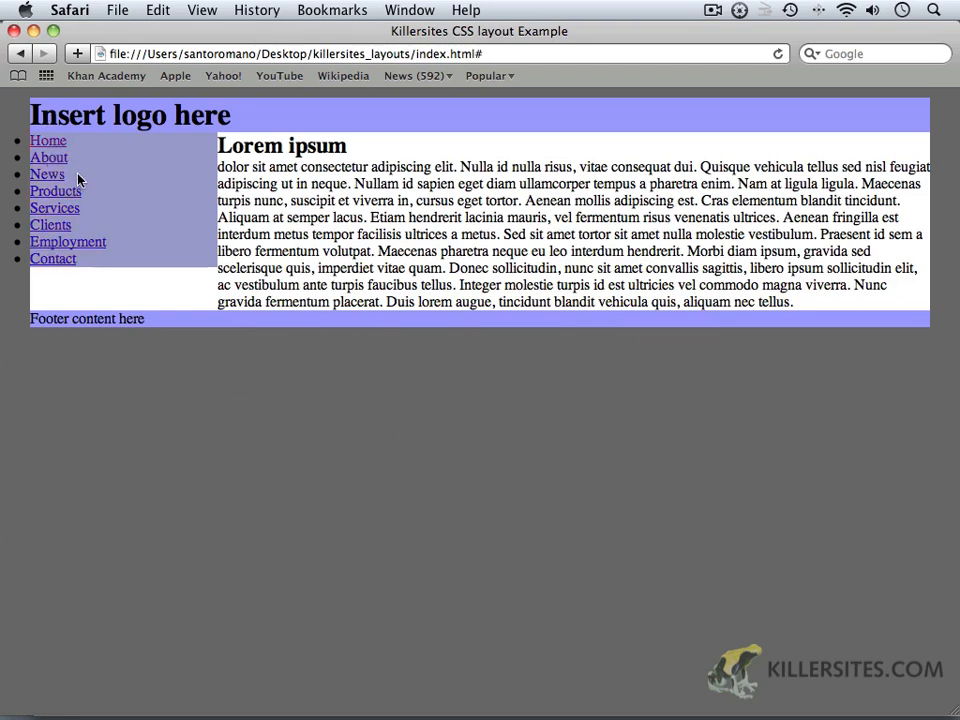
mouse_move(129, 231)
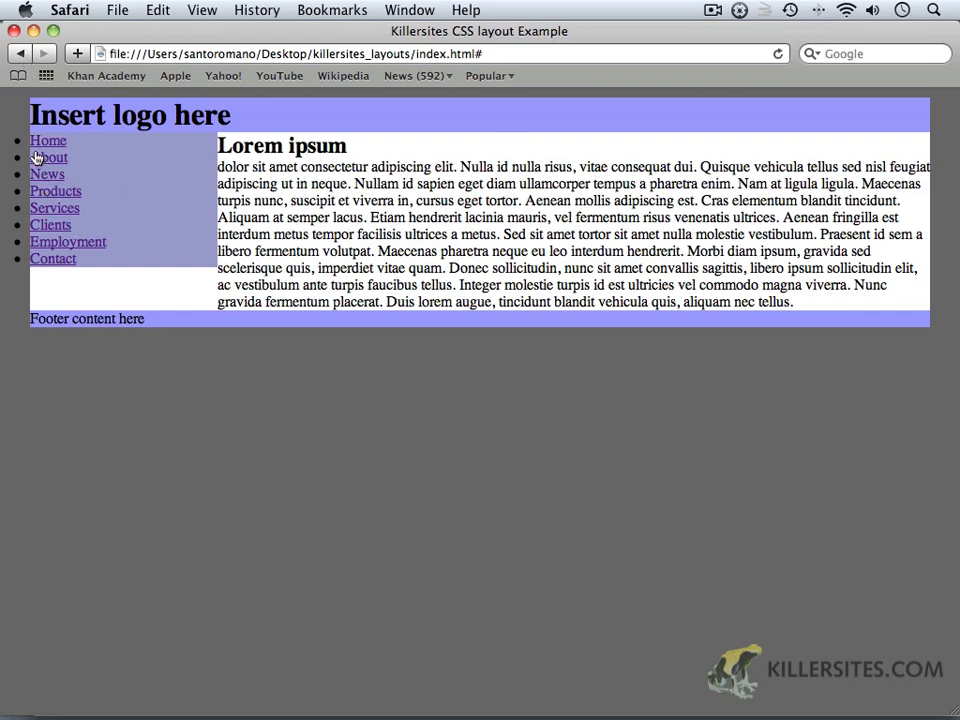
mouse_move(18, 263)
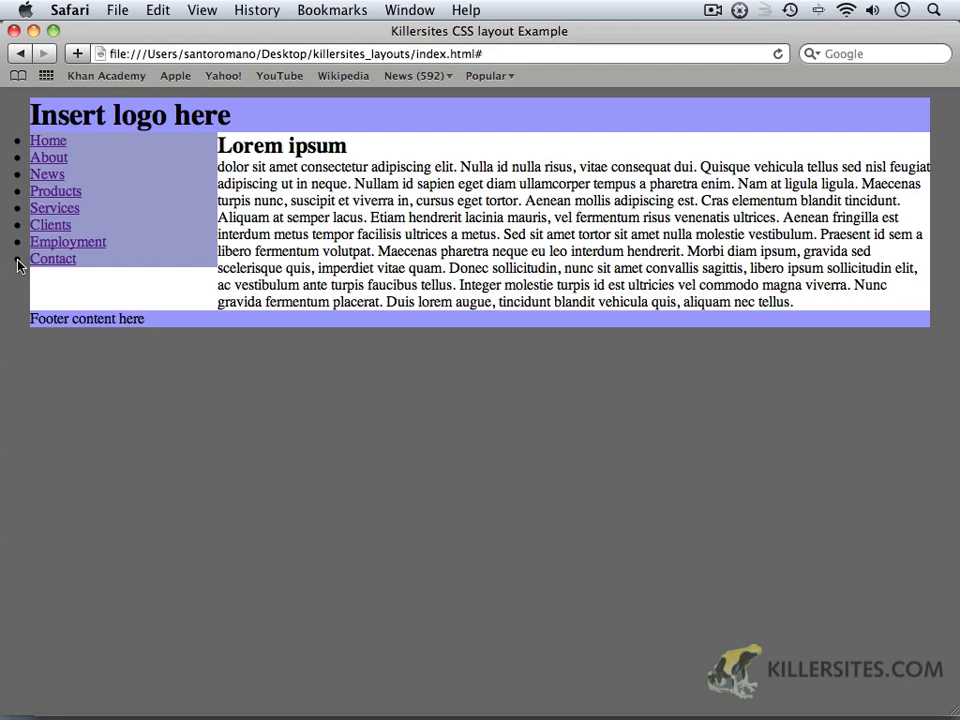
mouse_move(20, 180)
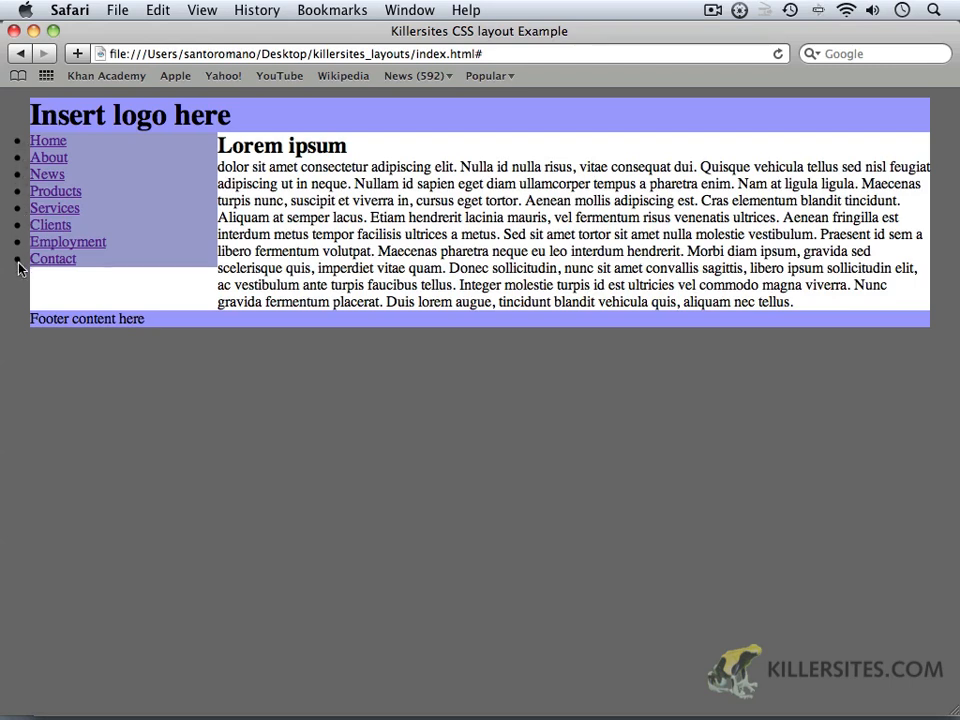
mouse_move(18, 250)
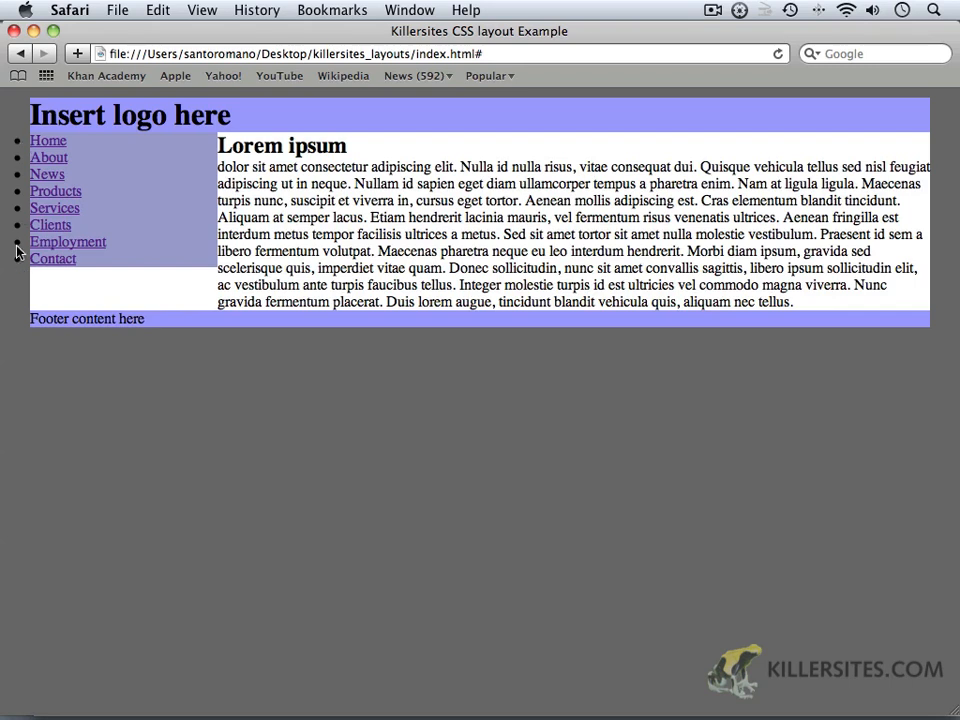
mouse_move(175, 208)
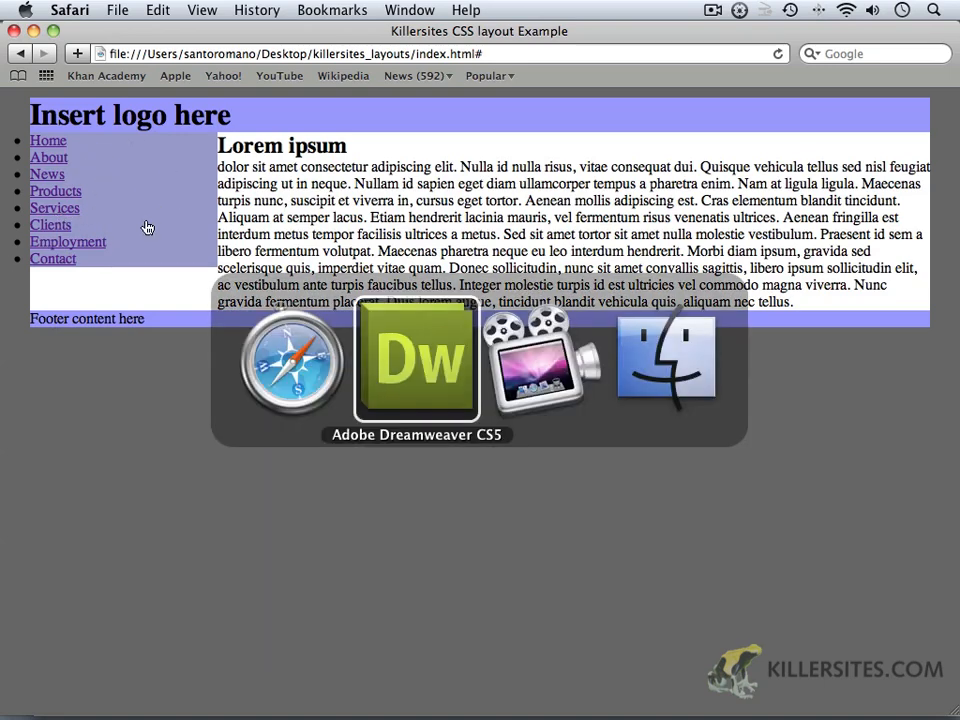
Copy the #nav rule below itself in style.css and clear the copy's declarations.
left_click(415, 360)
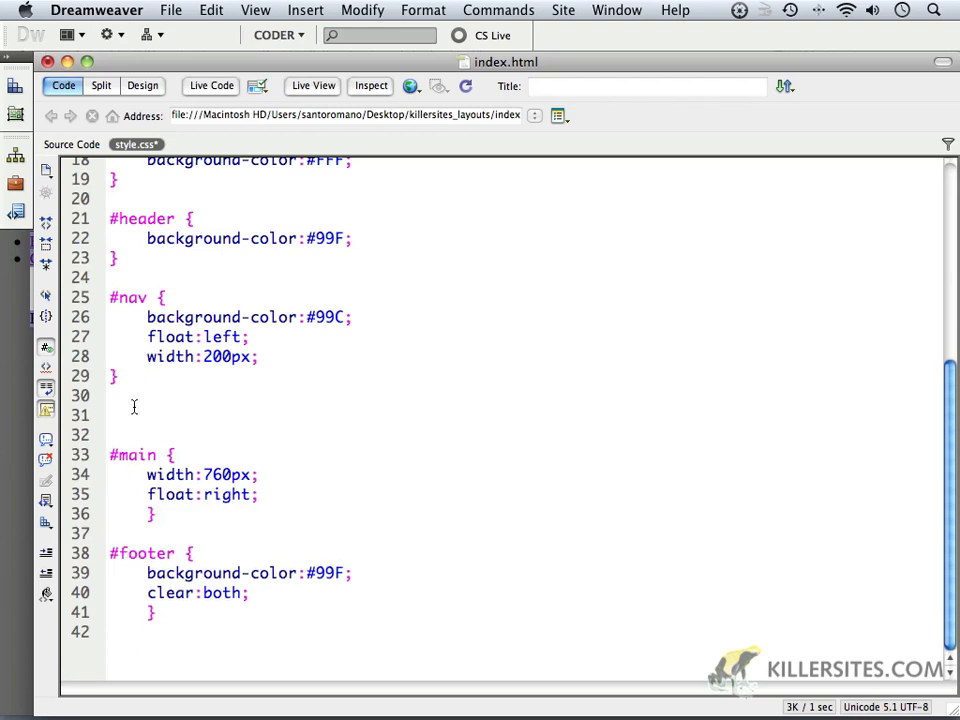
mouse_move(191, 431)
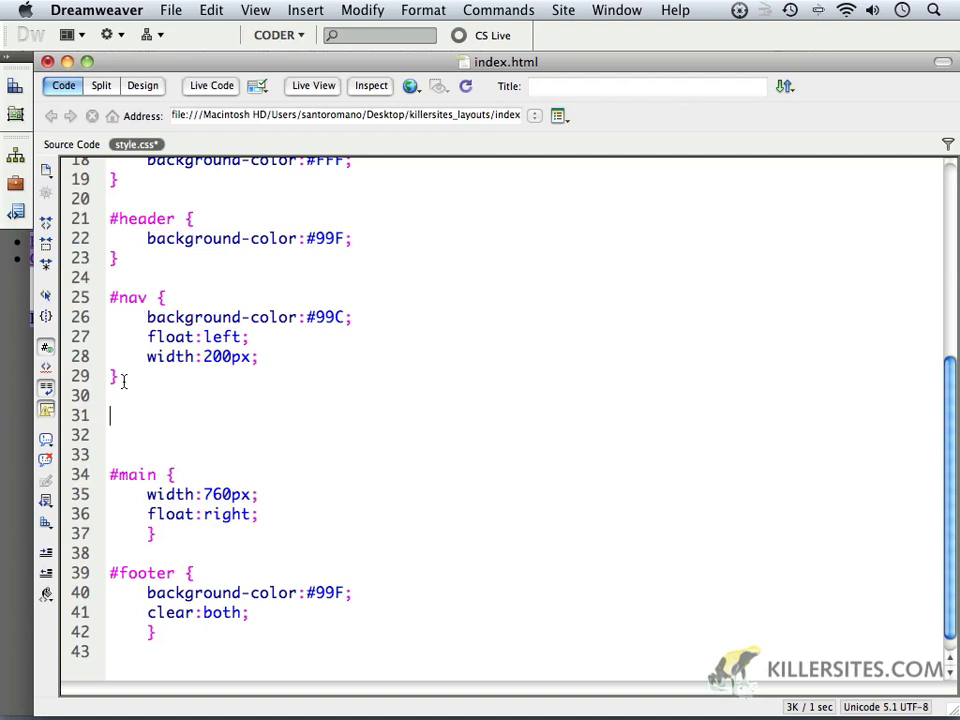
left_click_drag(108, 297, 118, 376)
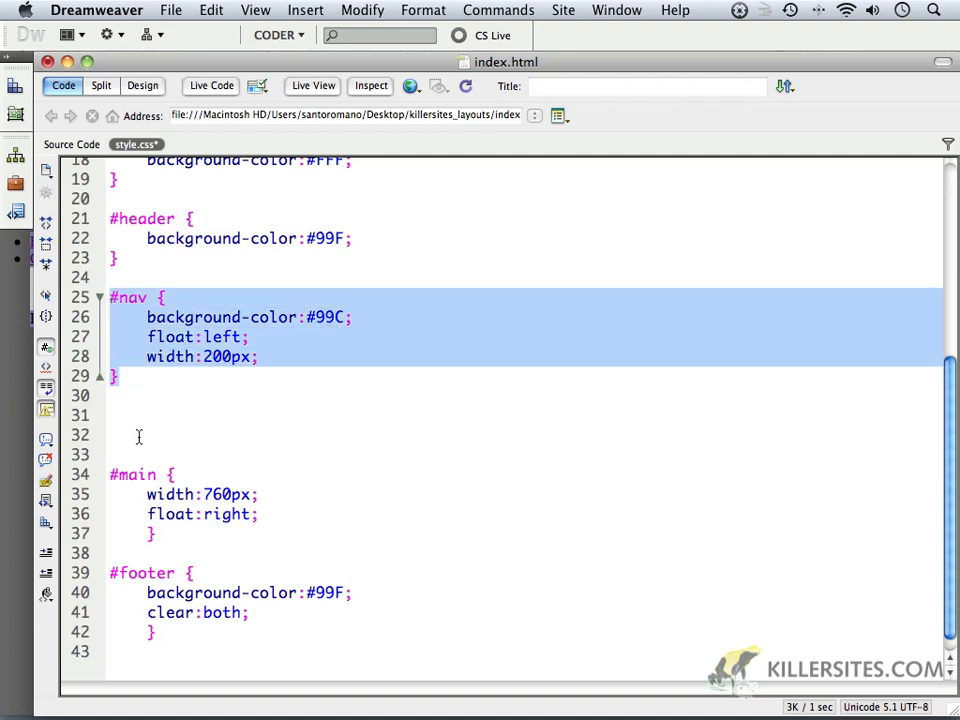
left_click(123, 414)
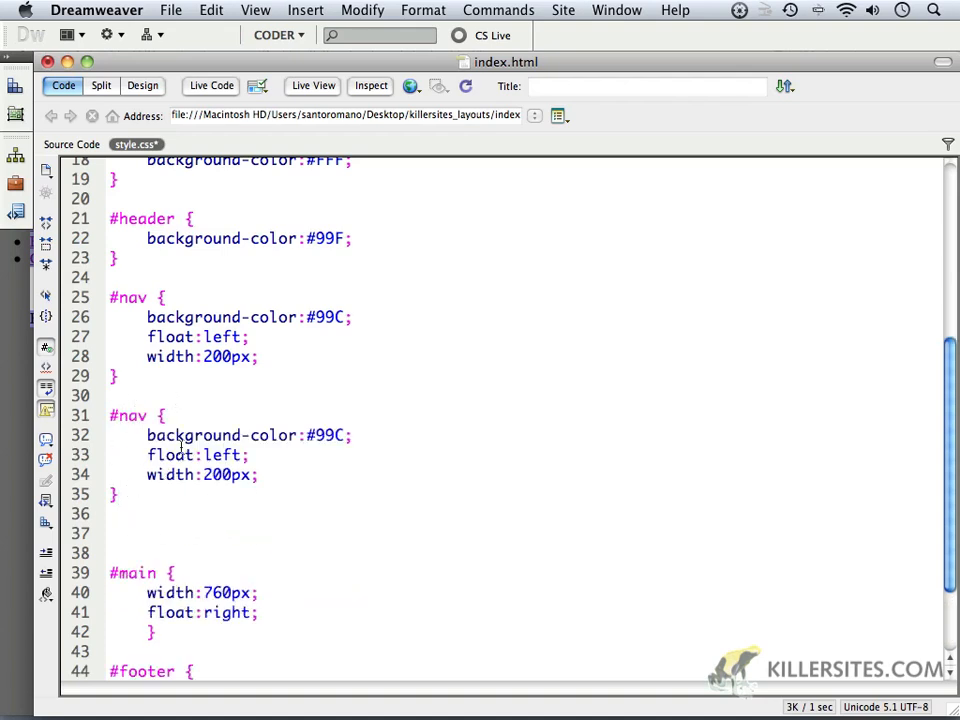
left_click_drag(147, 435, 257, 474)
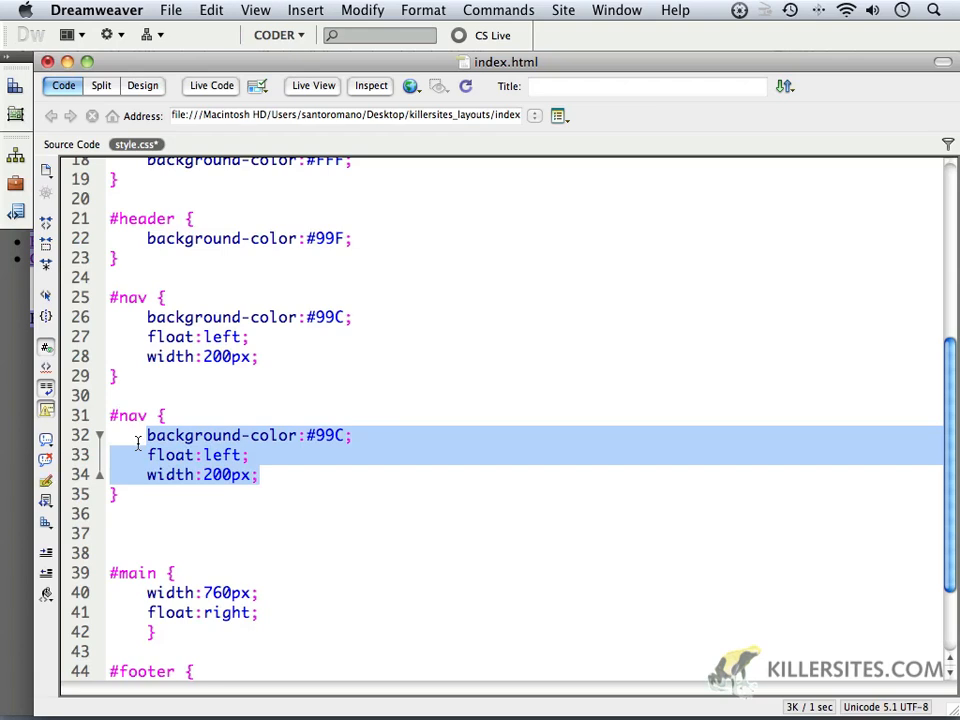
key("Delete")
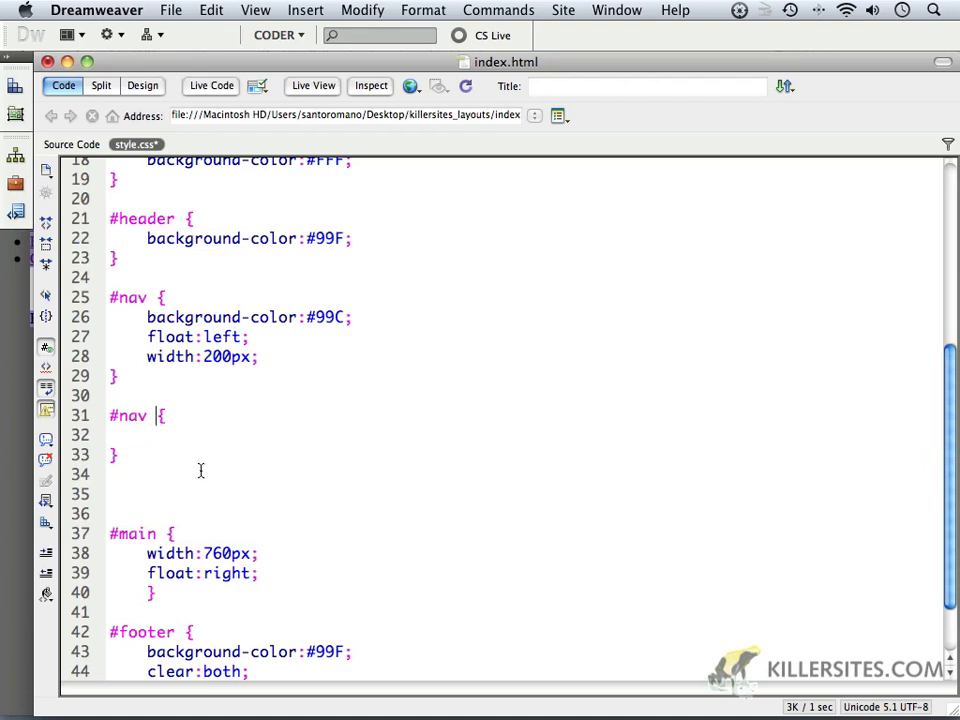
Make the copied rule #nav li with list-style-type: none via code hints.
type("li")
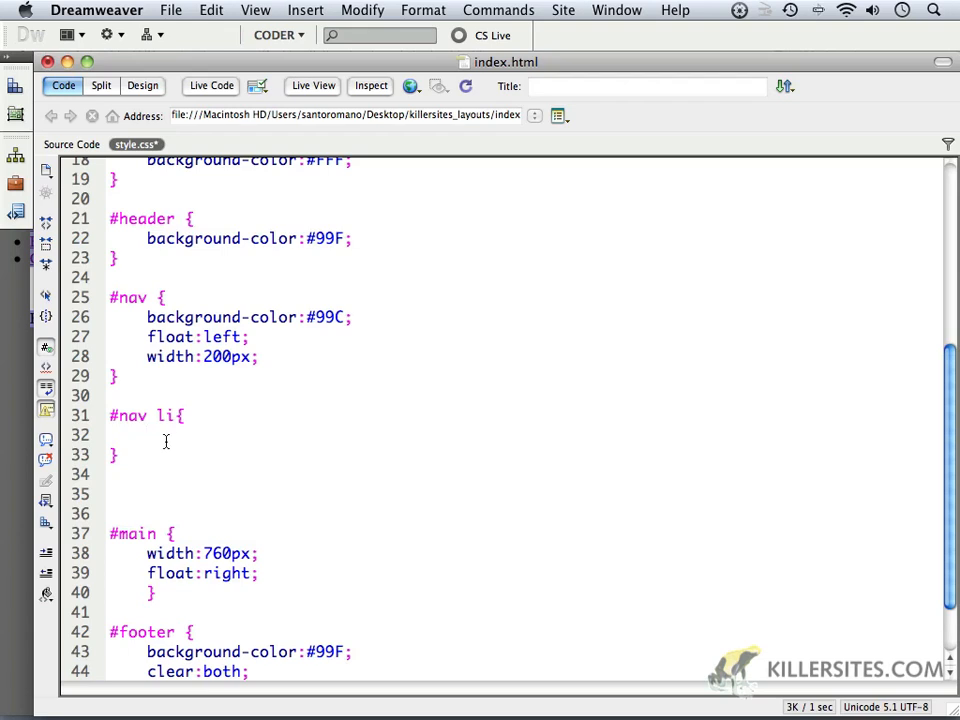
type("lis")
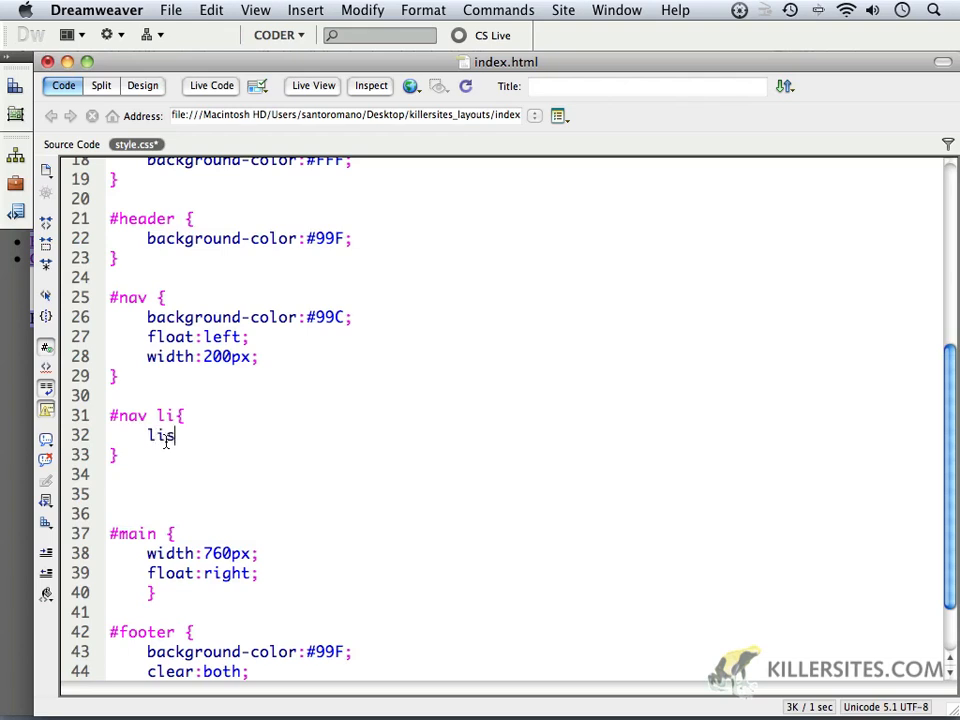
type("t")
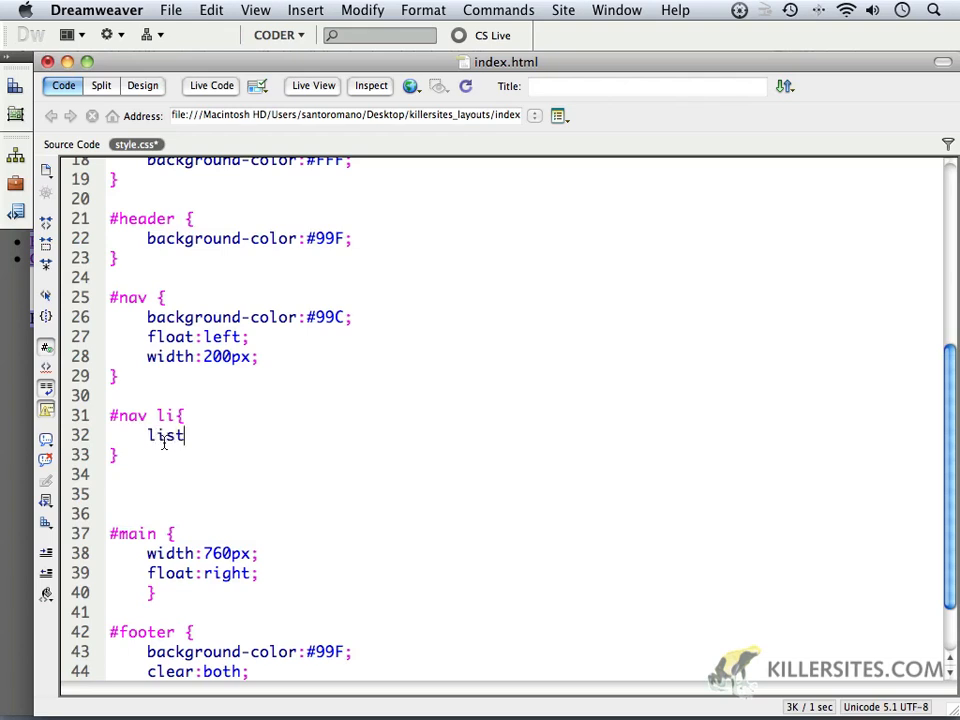
key("Backspace")
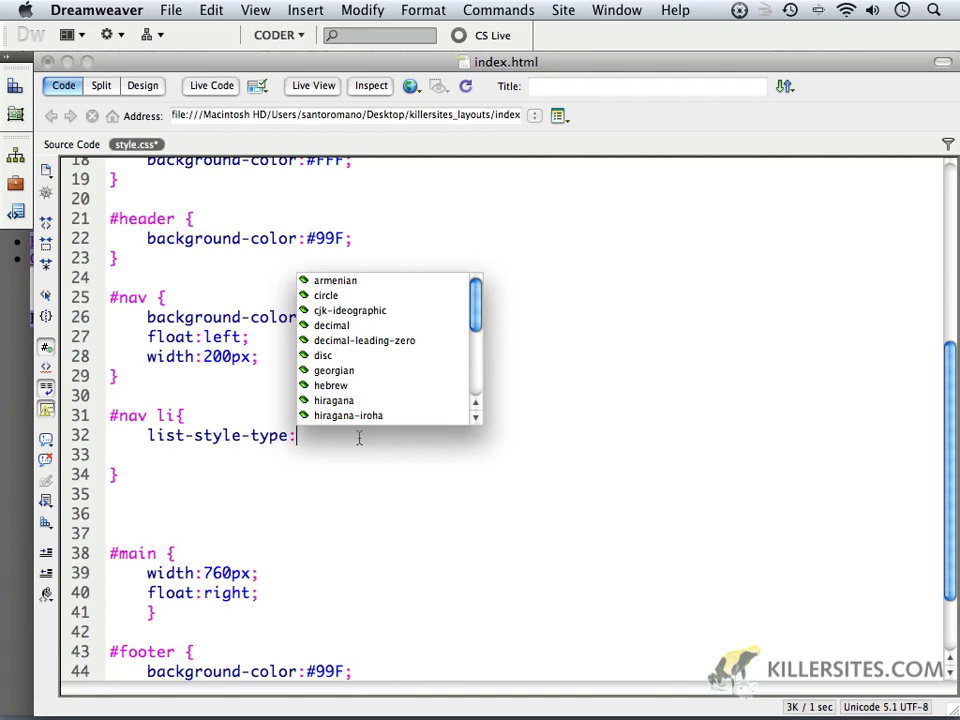
type("none;")
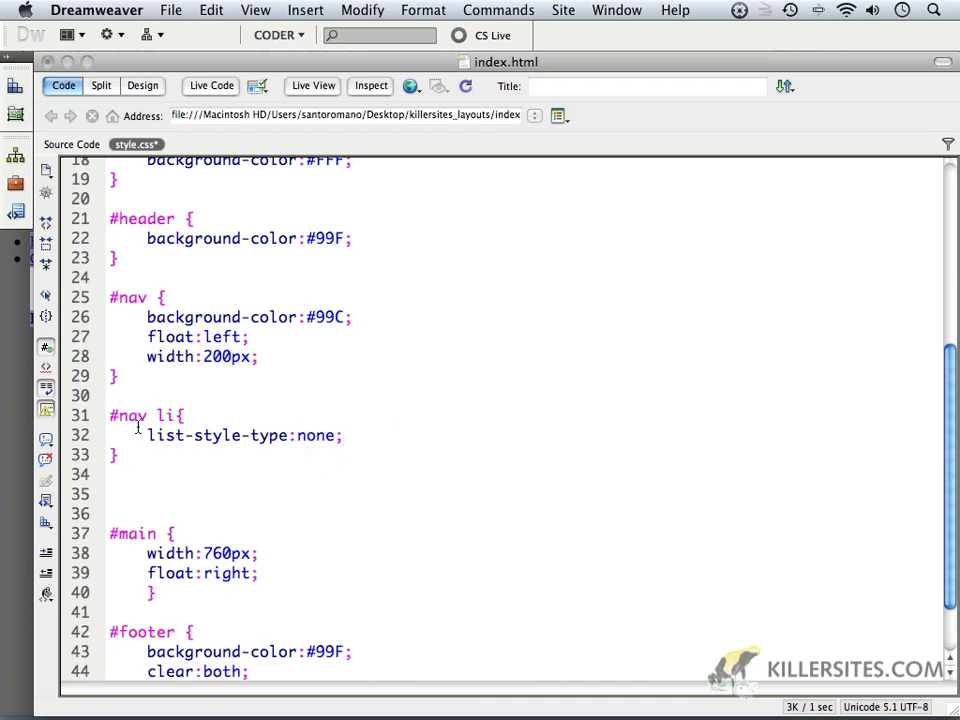
mouse_move(240, 471)
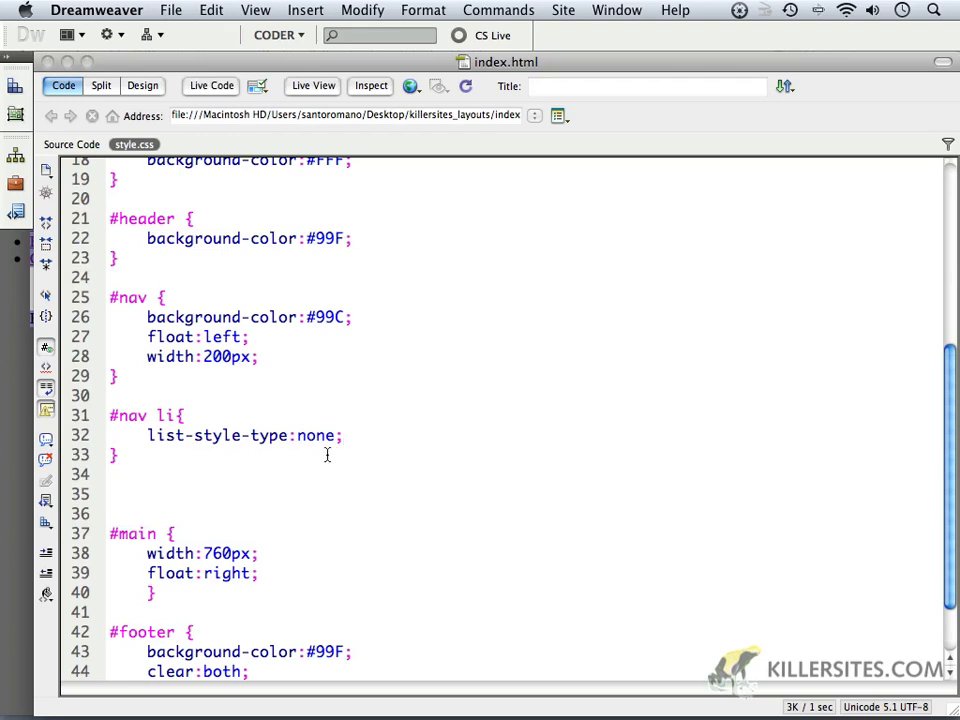
left_click(343, 435)
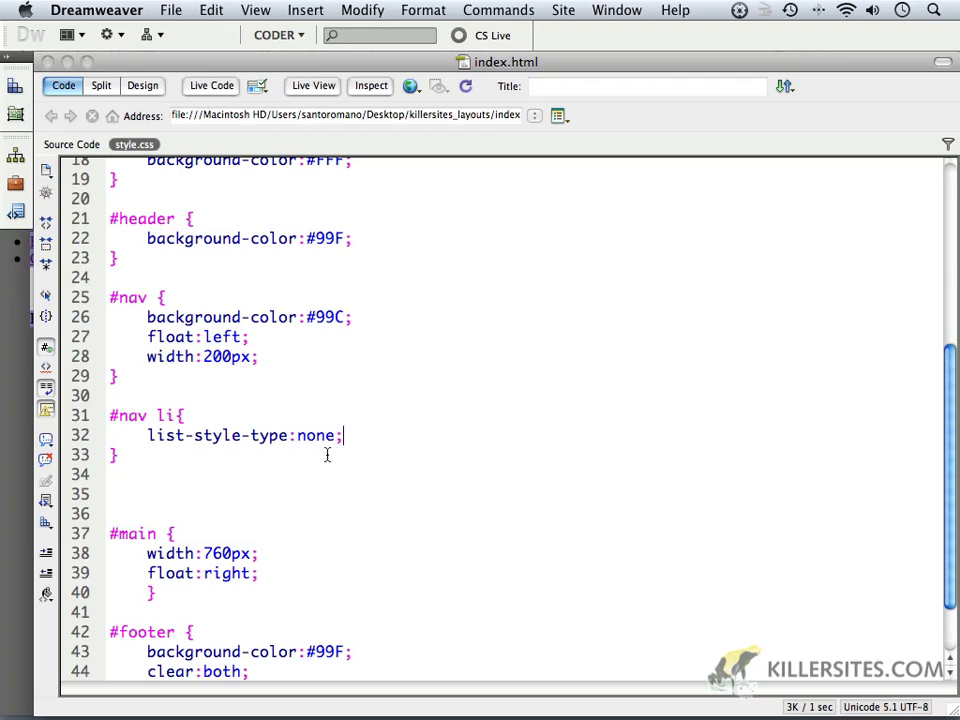